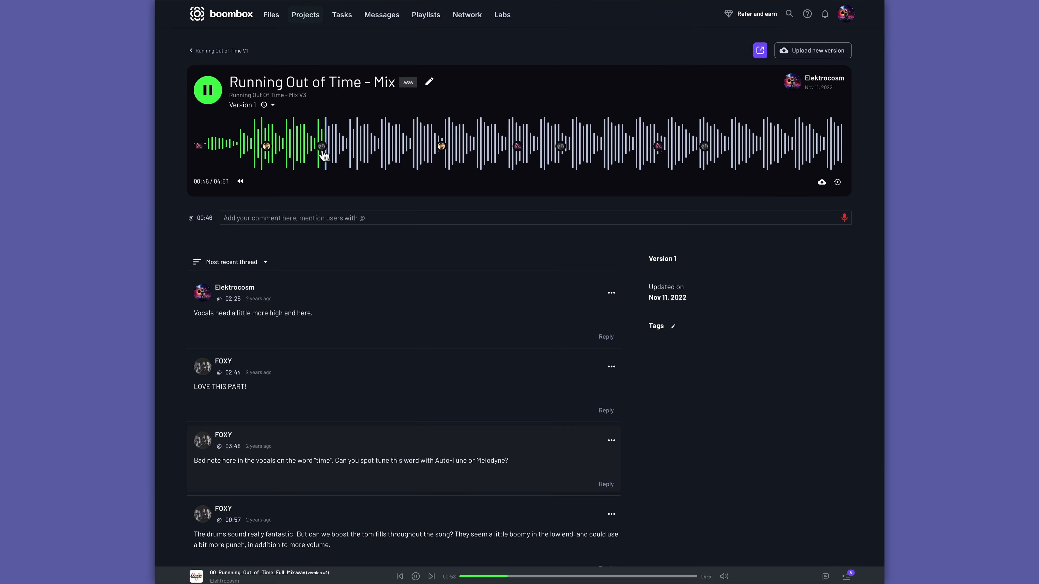
Tour the Boombox mix comments, new folder, network and playlists for Running Out of Time
scroll(down, 3)
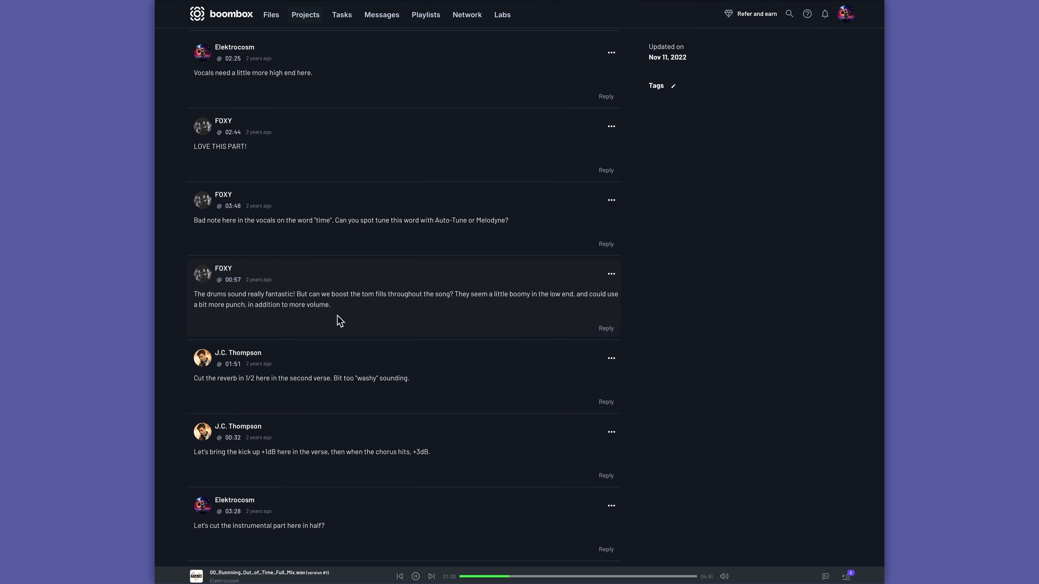
click(270, 14)
text(Running Out of)
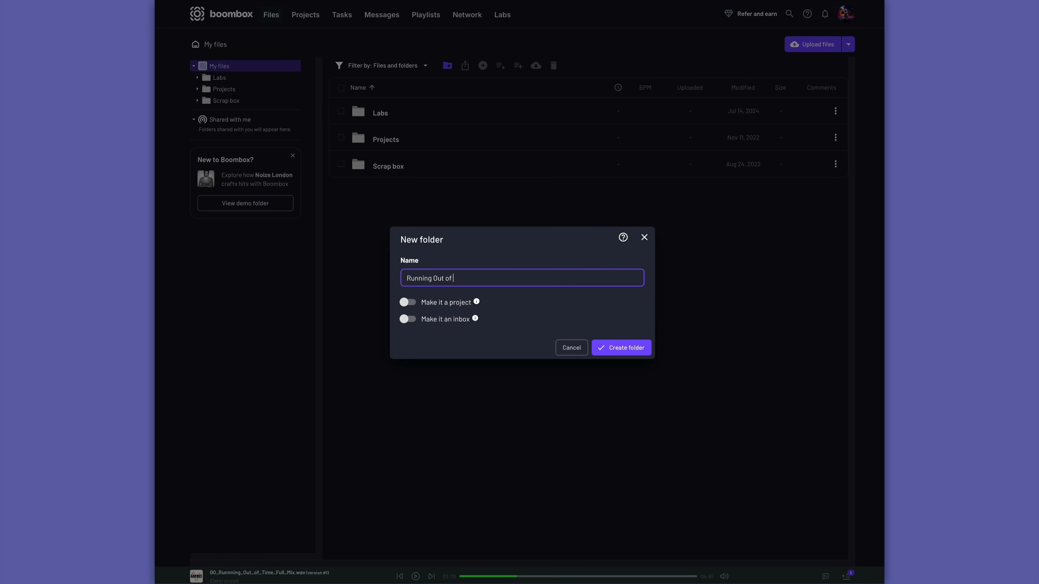
text(Time)
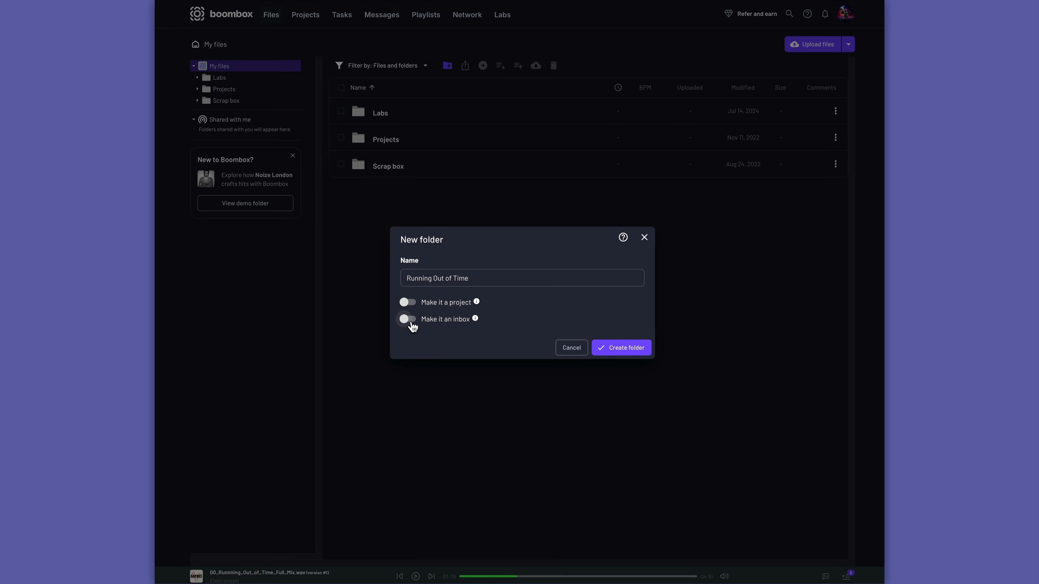
click(467, 15)
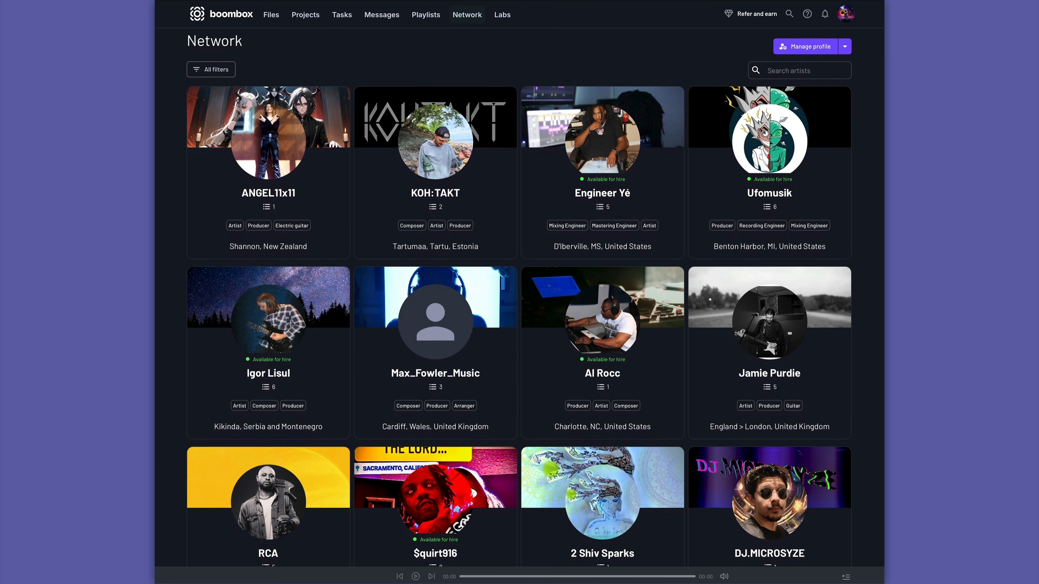
scroll(down, 3)
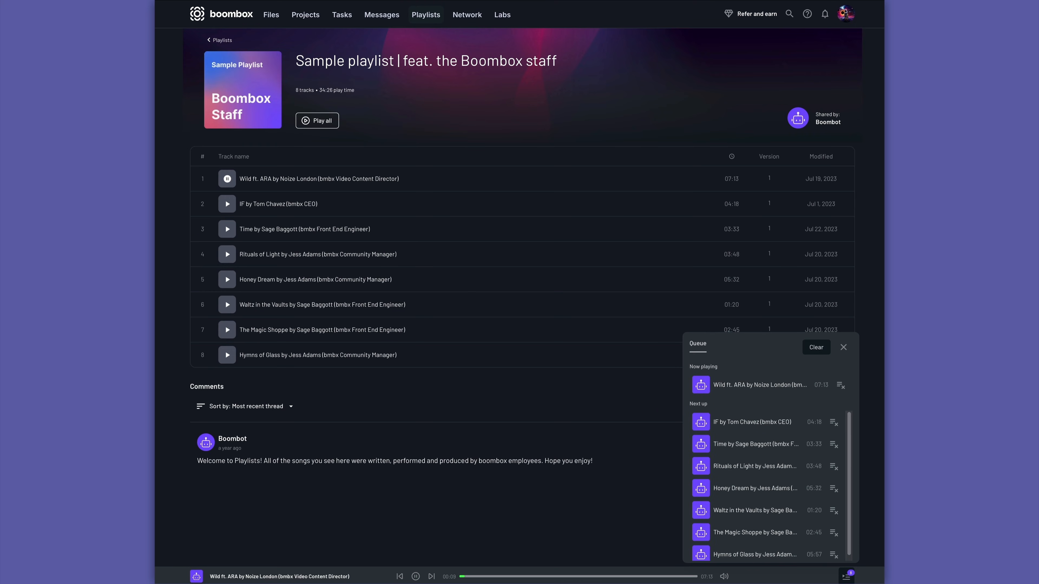
click(502, 15)
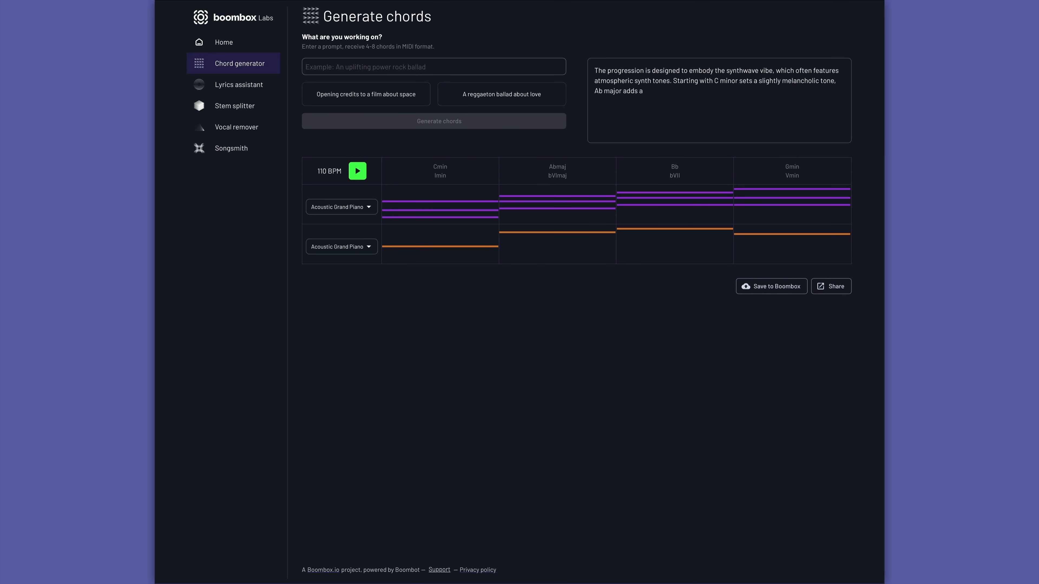
Have the lyrics assistant generate lyrics about Running Out of Time
click(238, 84)
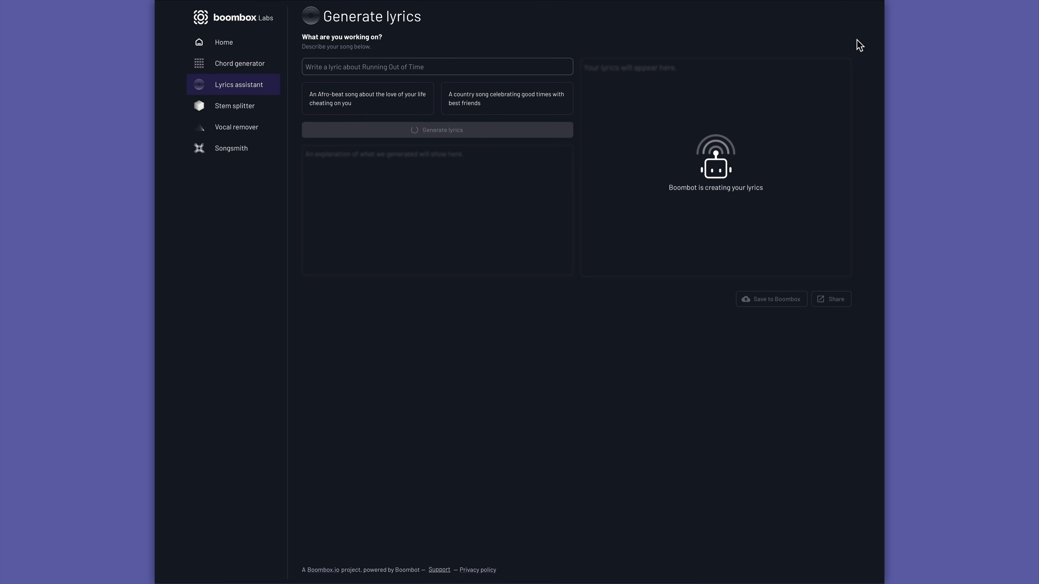
click(234, 106)
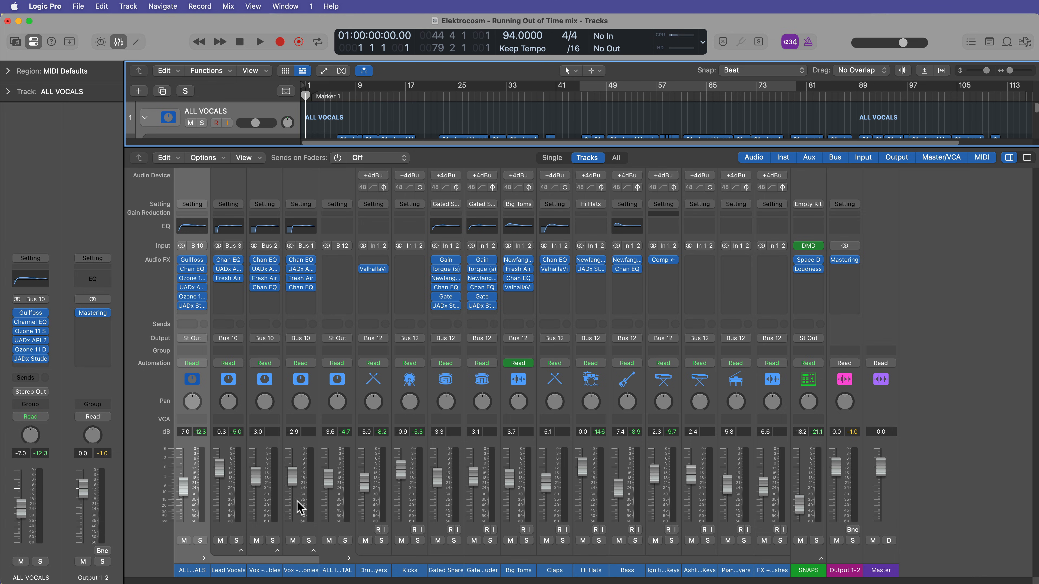
mouse_move(917, 321)
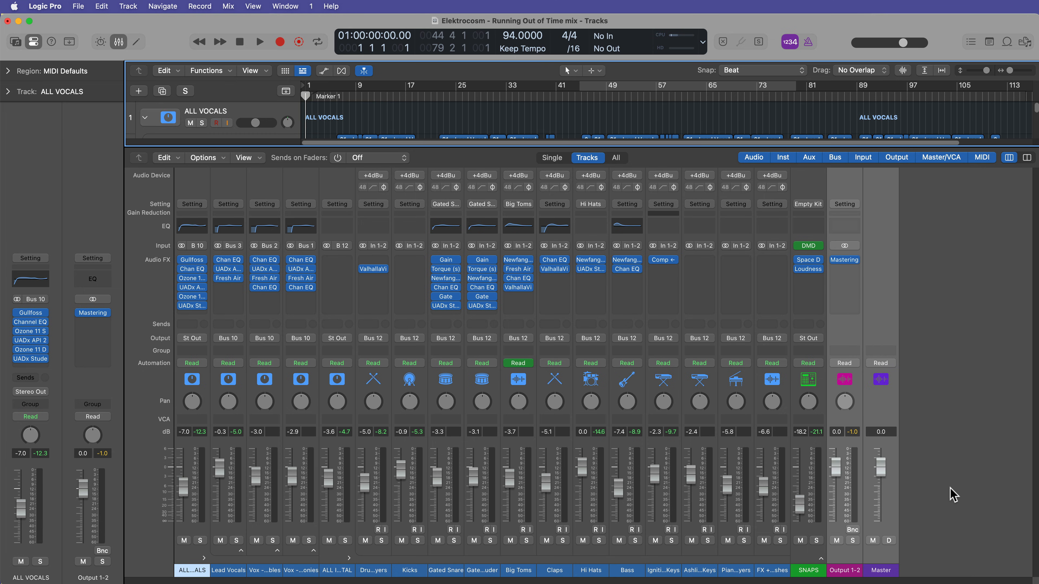
mouse_move(947, 468)
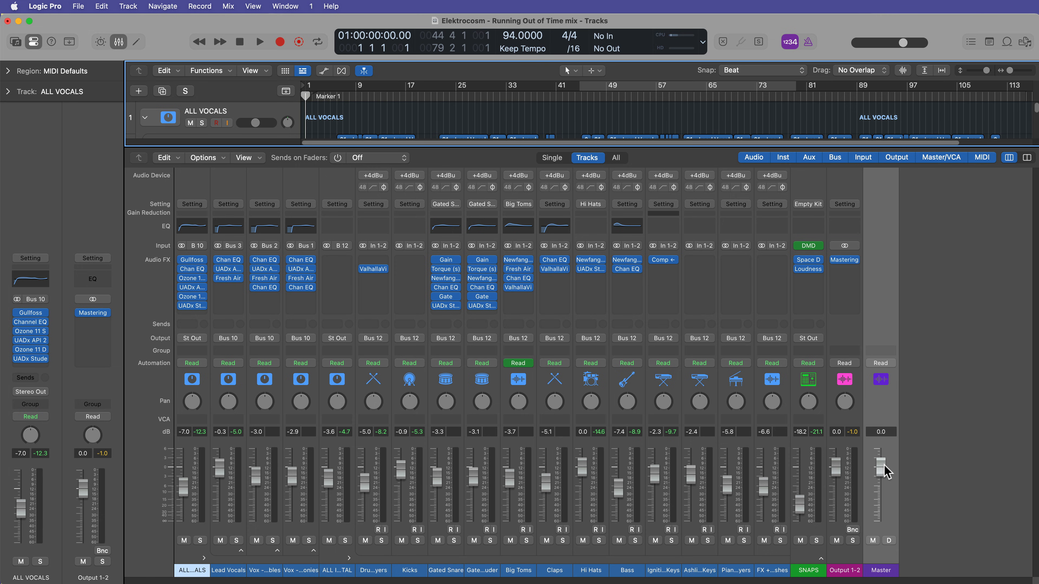
Raise the Master channel fader to about +1.5 dB in the Mixer
drag(880, 474, 880, 464)
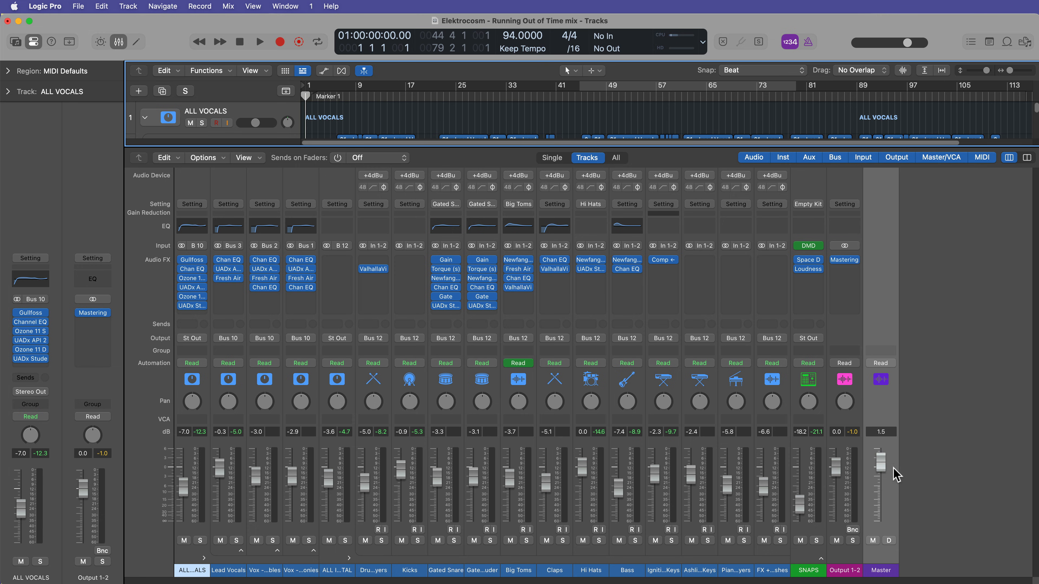
drag(880, 455, 880, 474)
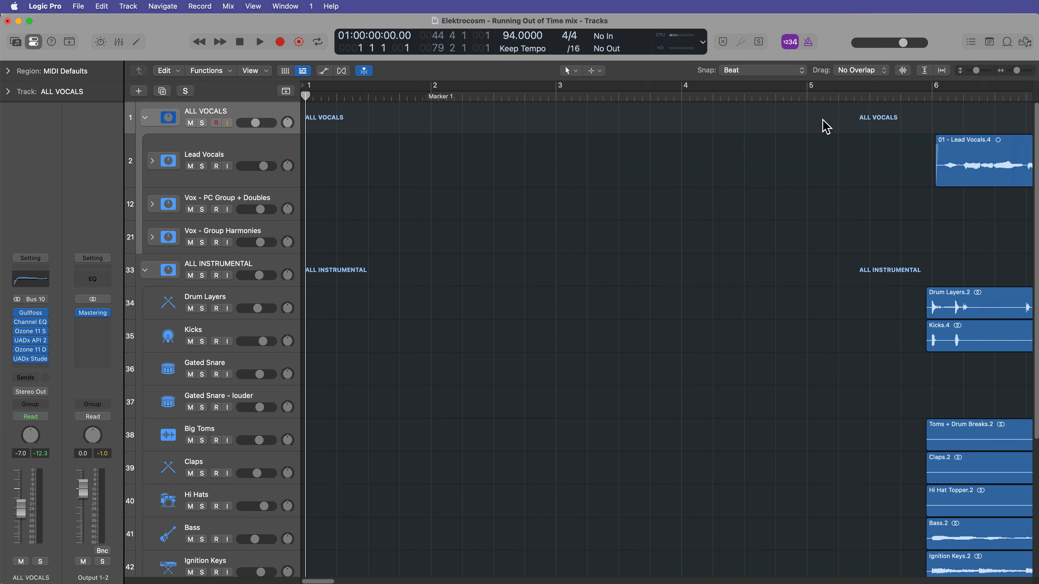
Bring the lower tracks into view and switch Snap off near Marker 1
scroll(down, 3)
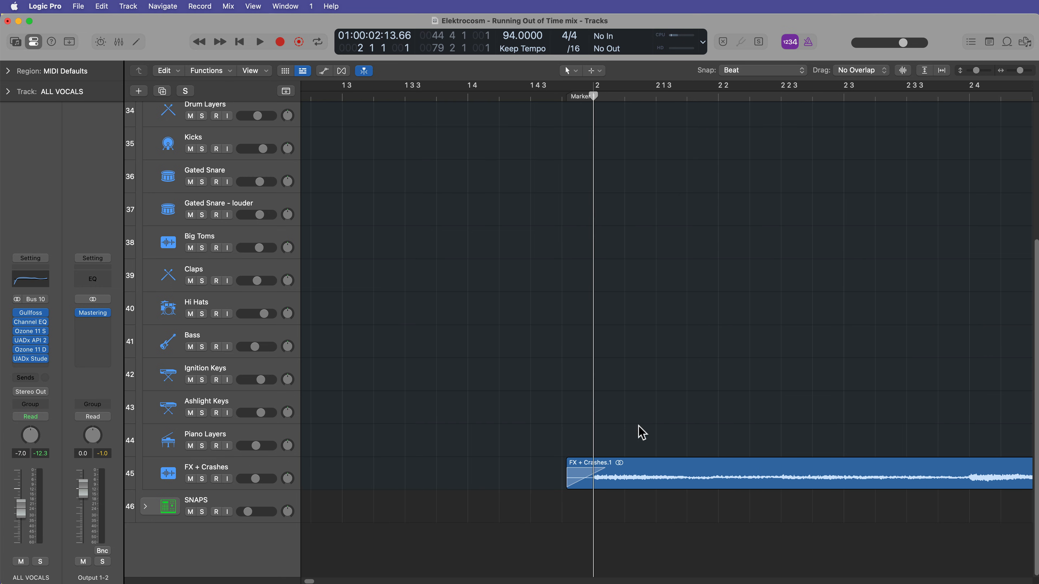
click(762, 70)
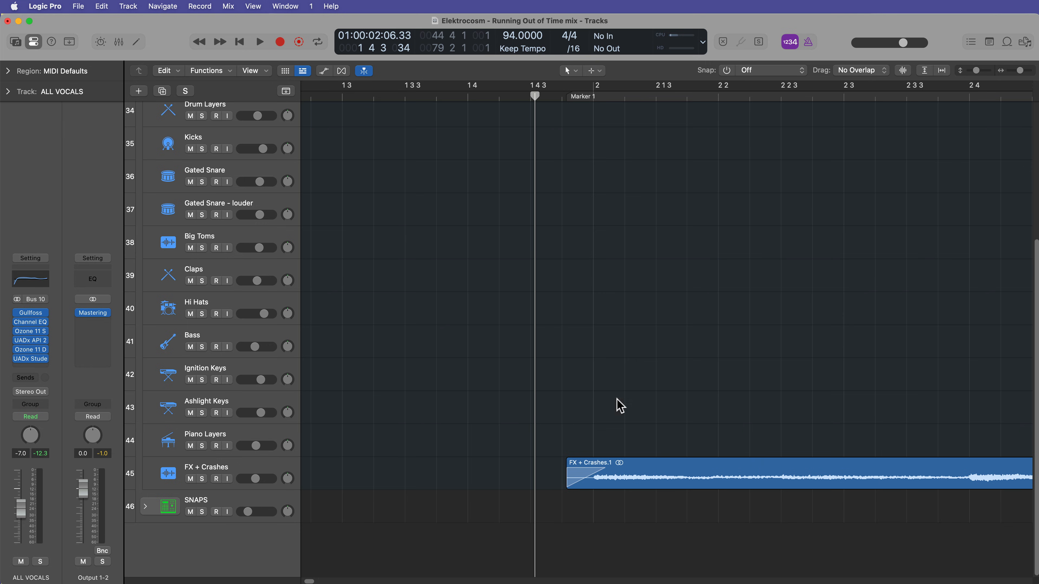
mouse_move(654, 410)
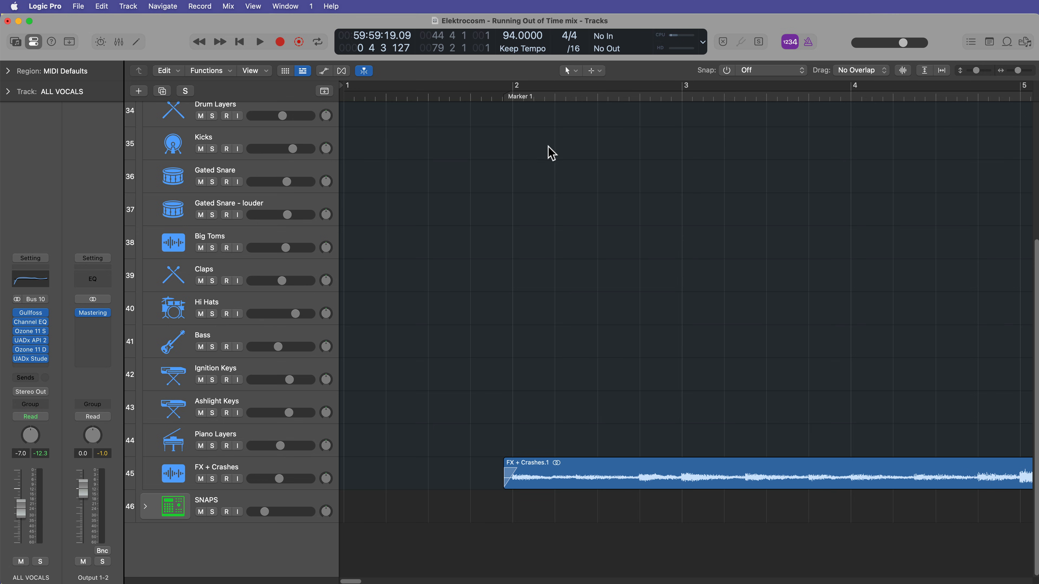
Select all regions and set a cycle range starting just before bar 2
click(729, 473)
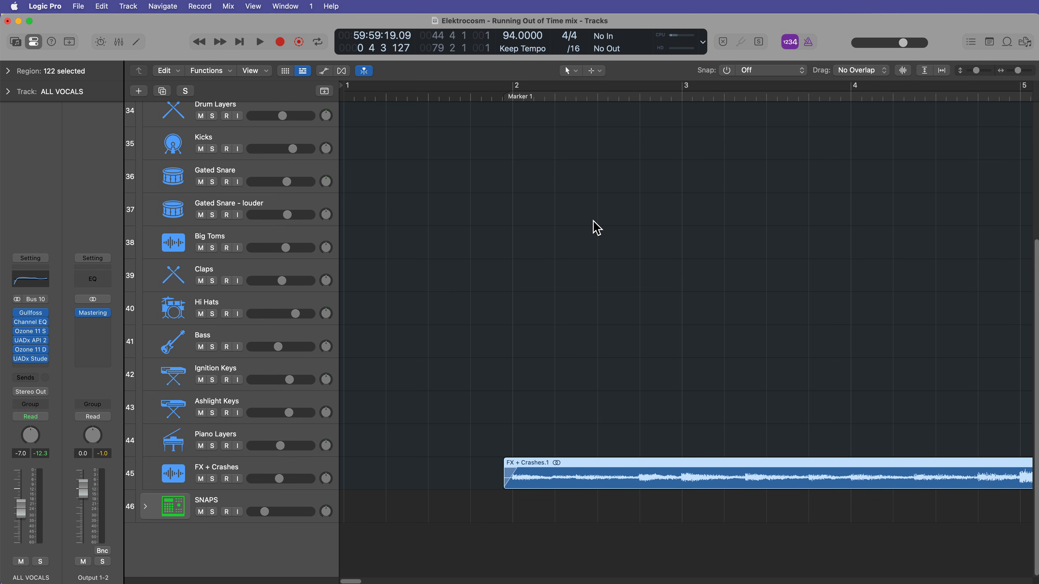
click(317, 41)
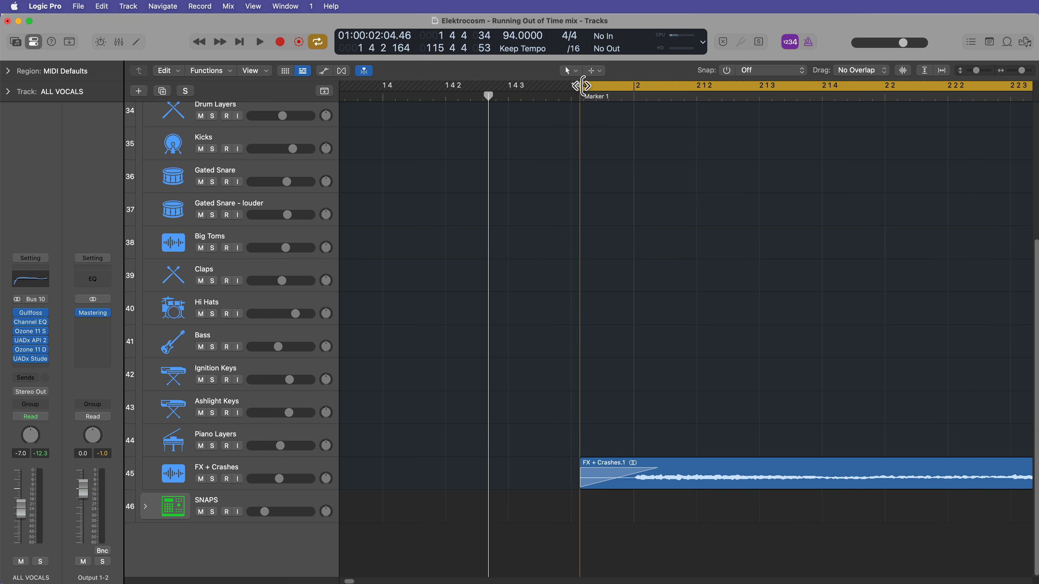
drag(575, 85, 537, 86)
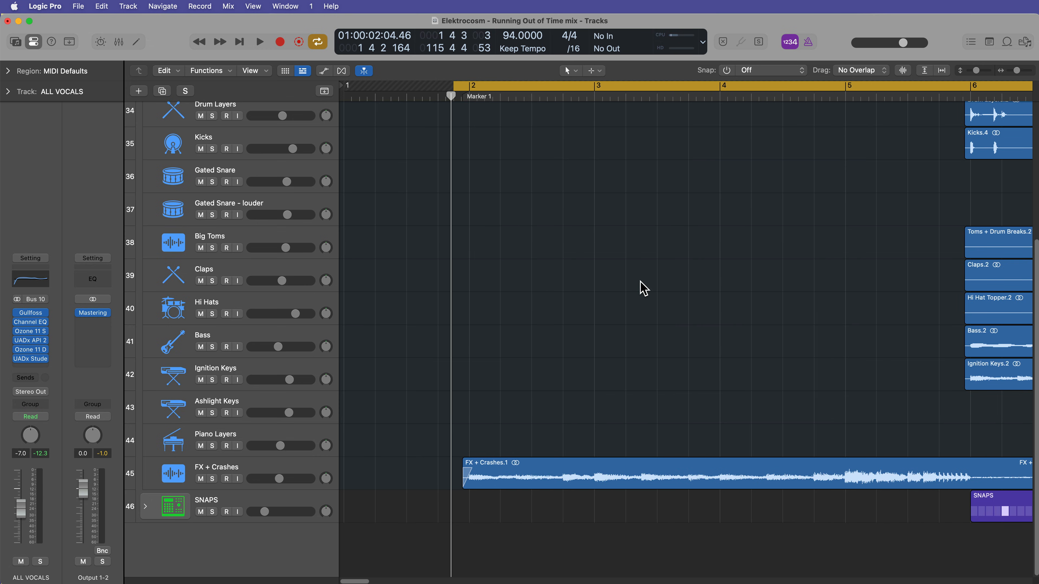
Audition the song from the cycle start, stopping and restarting playback
click(260, 41)
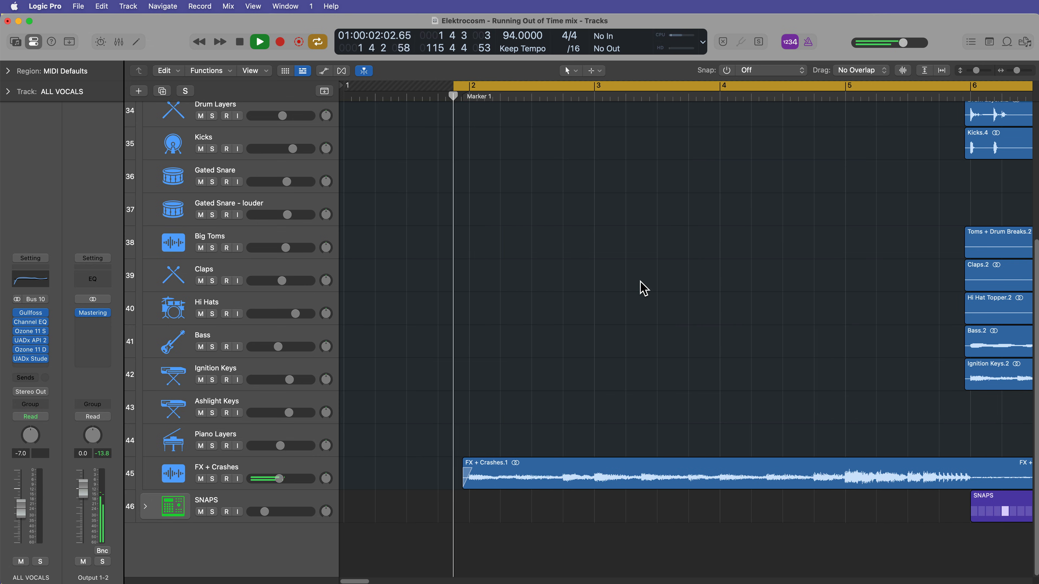
click(259, 41)
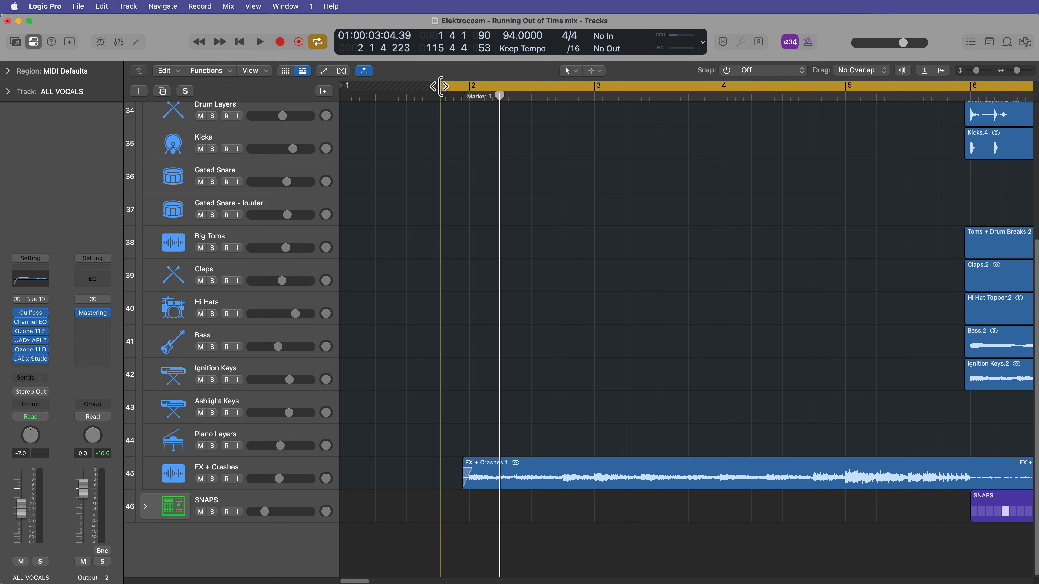
click(259, 41)
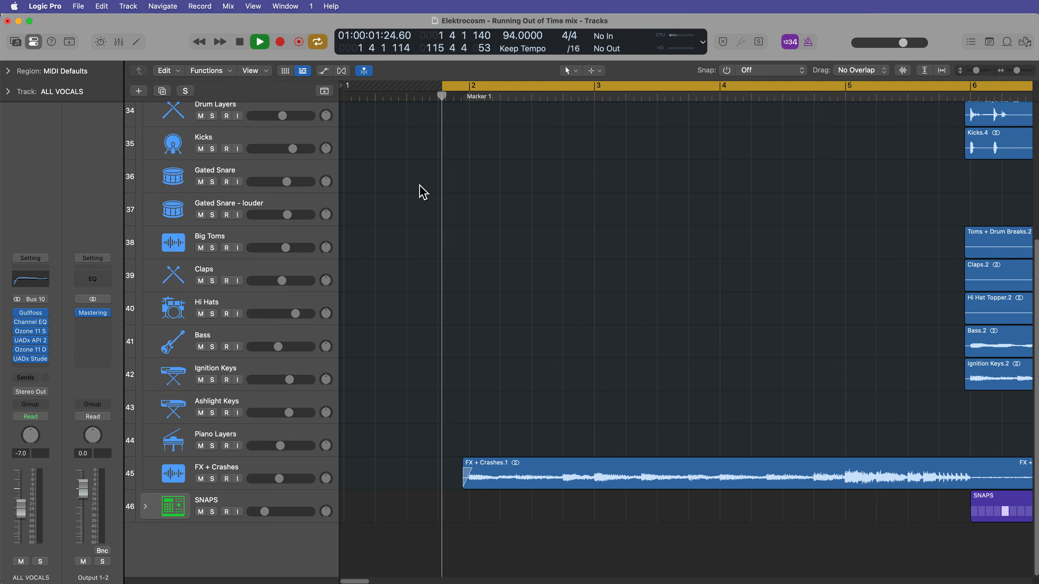
click(259, 41)
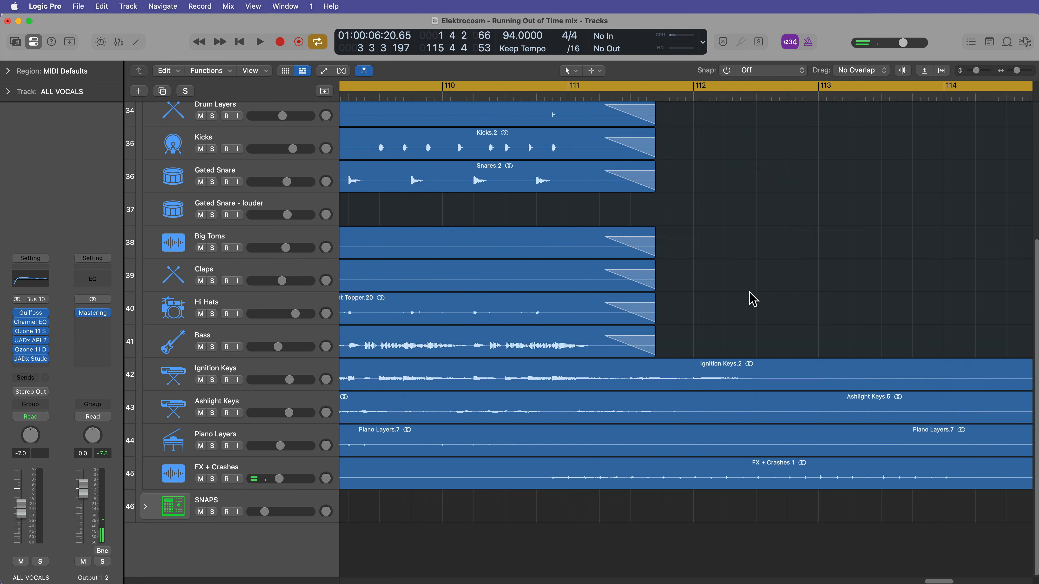
Move the view along to the song's ending near bar 113
scroll(right, 3)
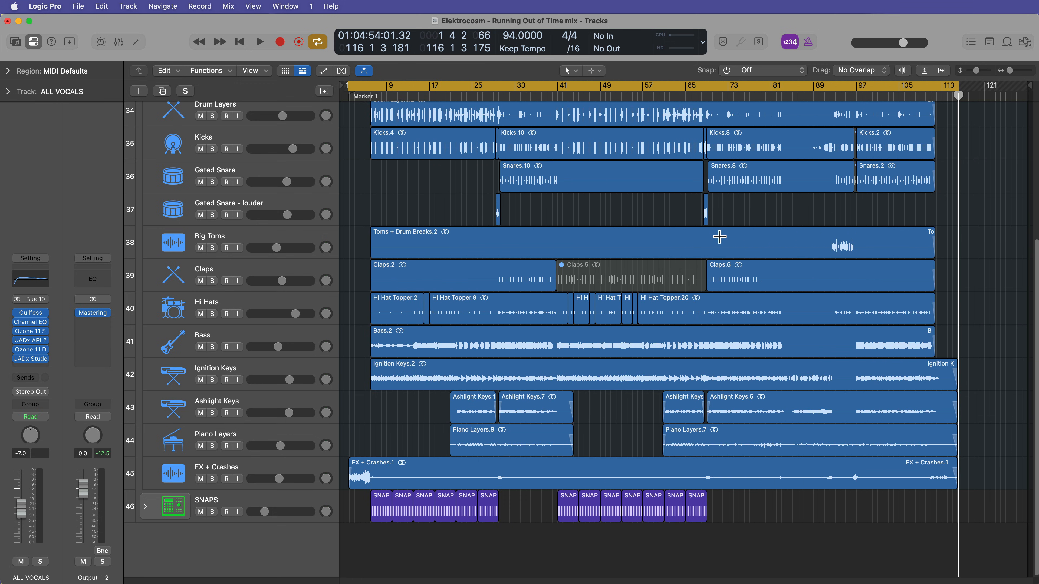
mouse_move(721, 240)
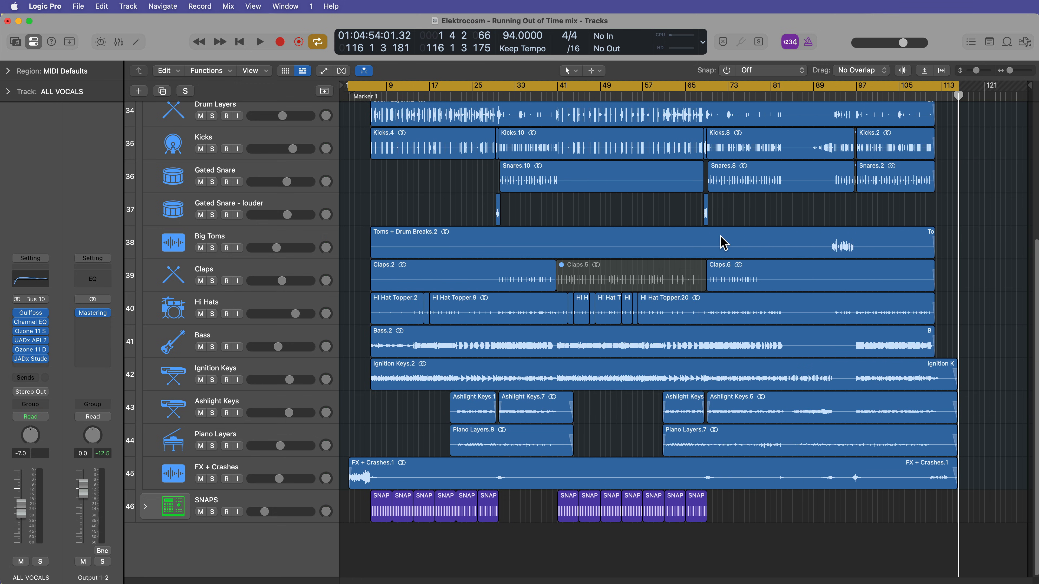
Start a project bounce and settle its processing mode on Offline after trying Realtime
click(78, 6)
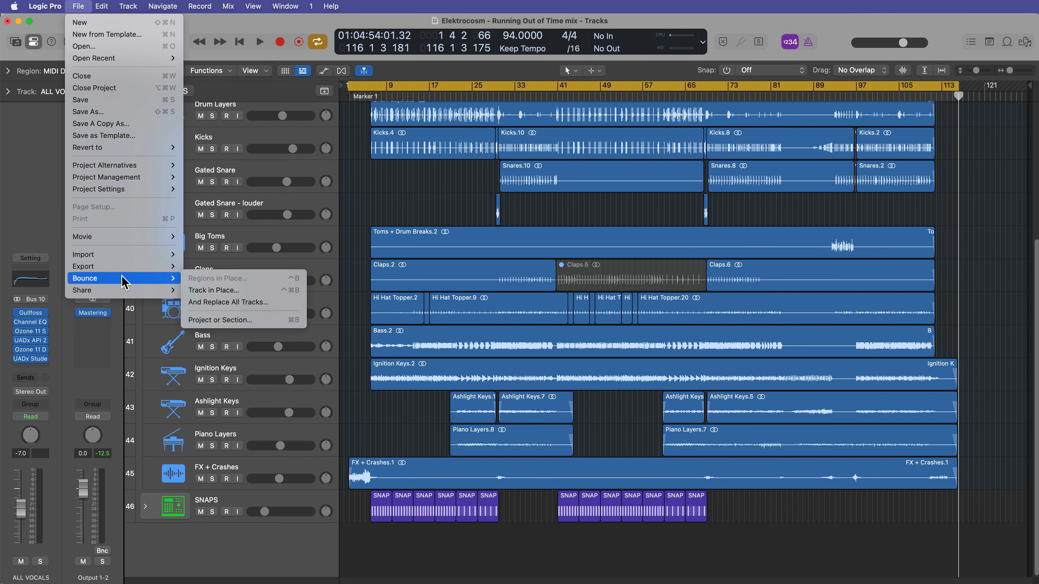
mouse_move(221, 320)
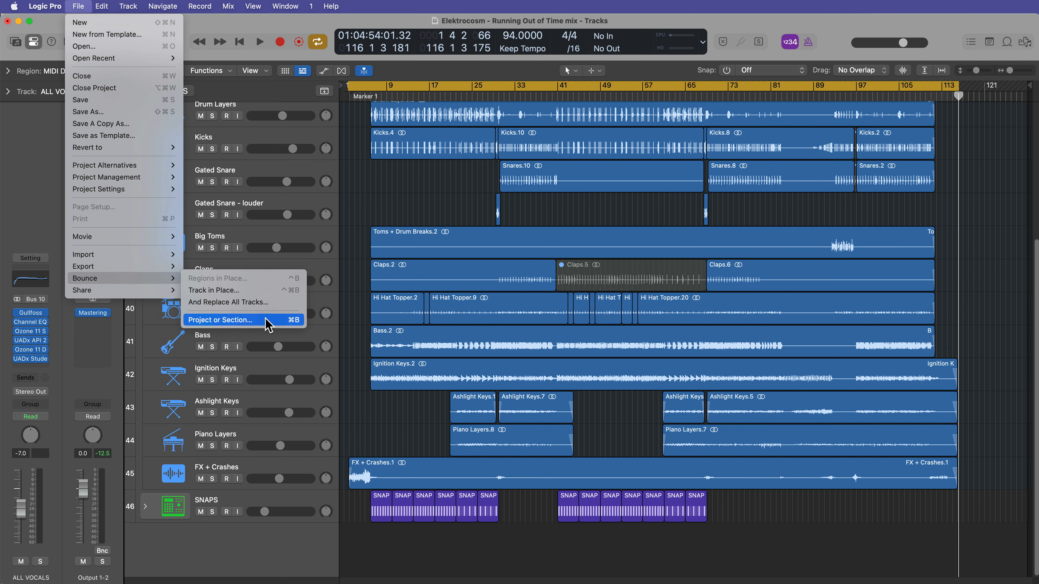
click(221, 320)
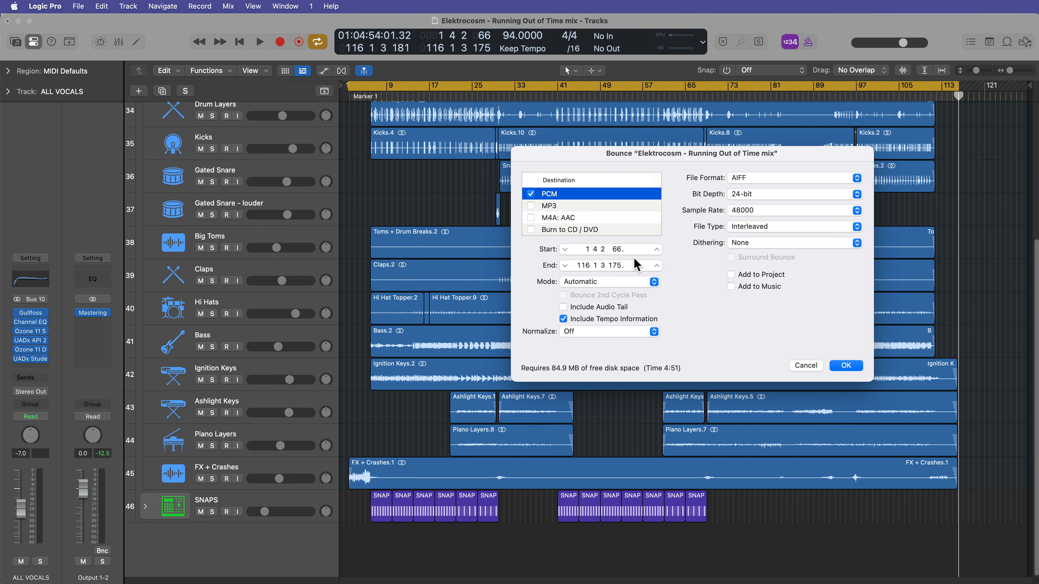
mouse_move(693, 263)
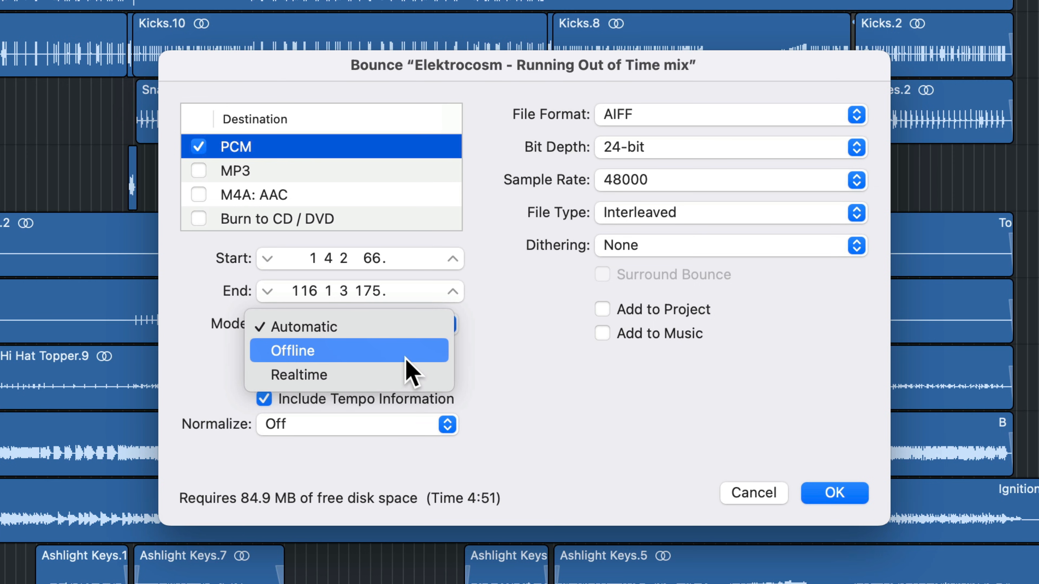
click(291, 350)
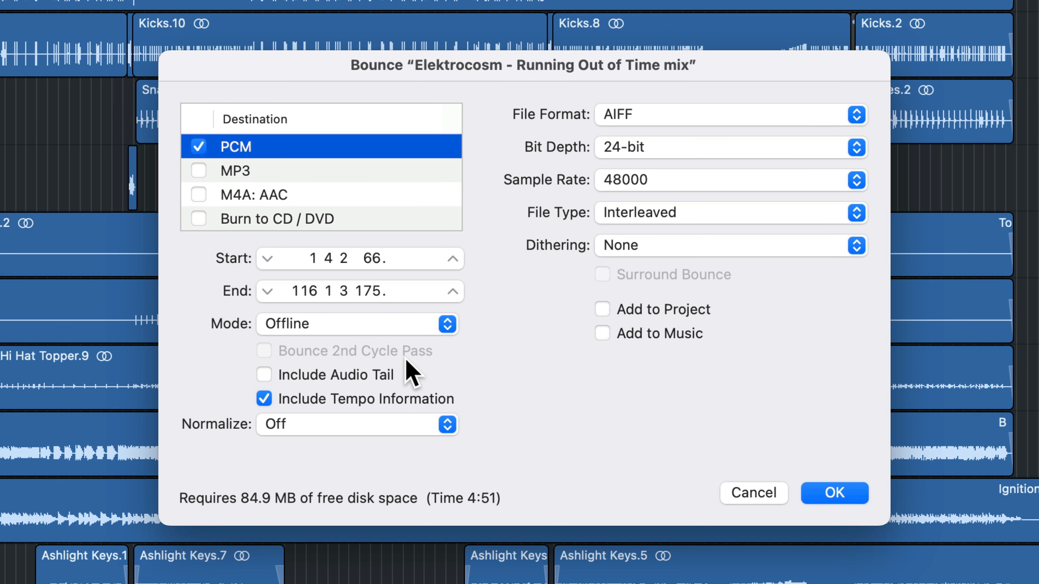
click(357, 325)
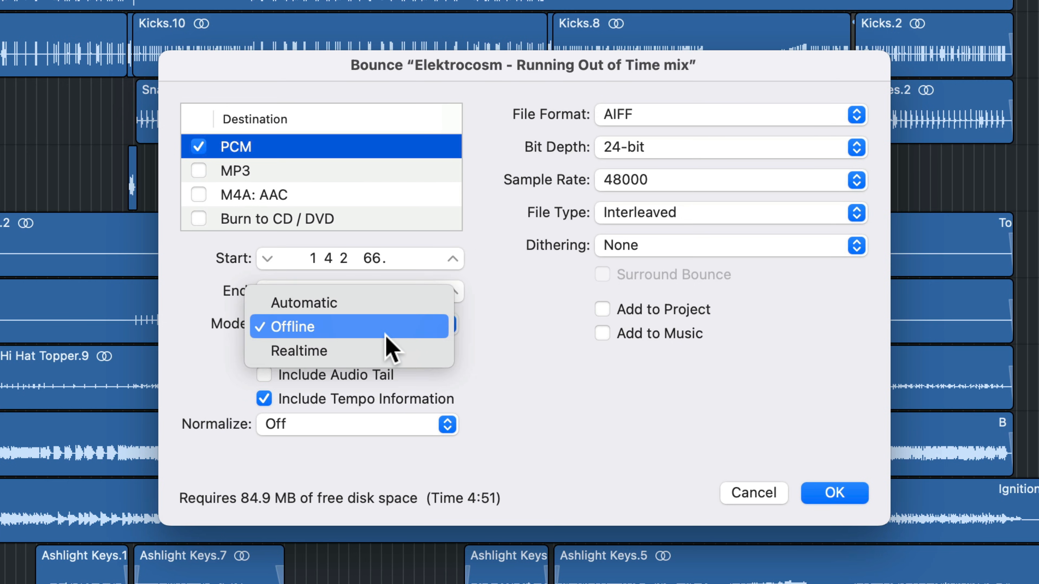
click(299, 351)
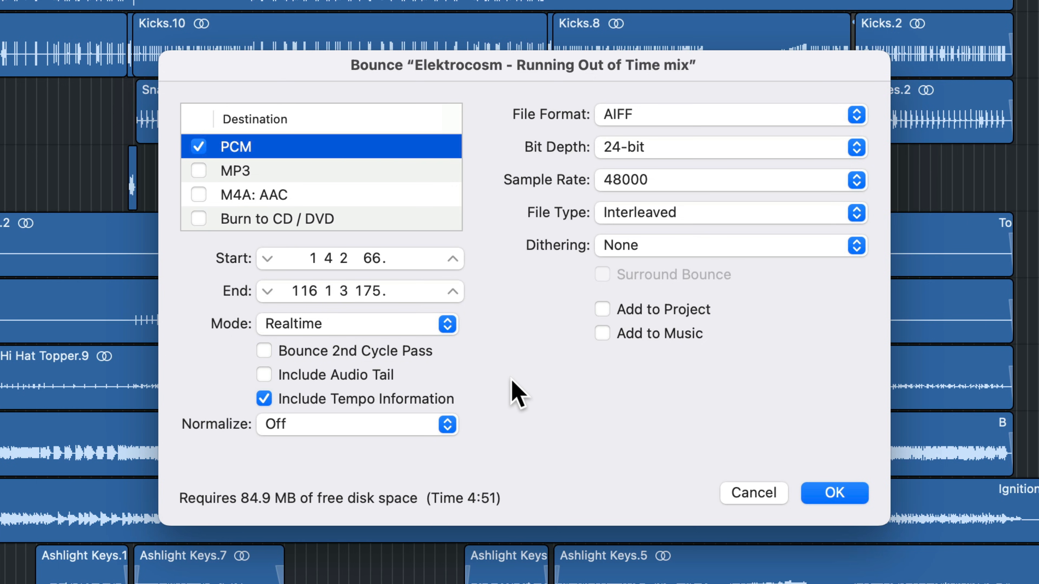
click(357, 324)
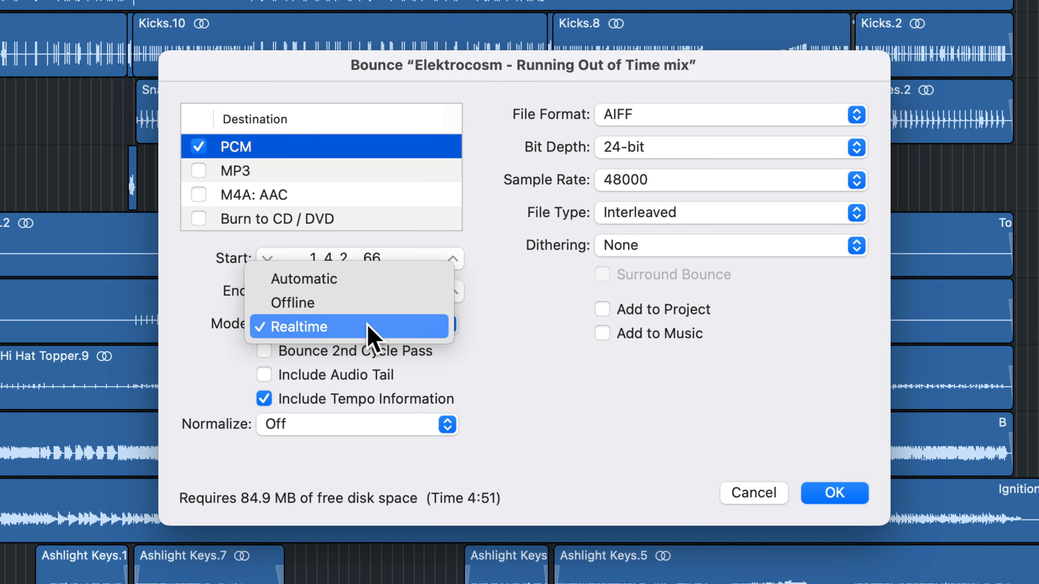
click(292, 303)
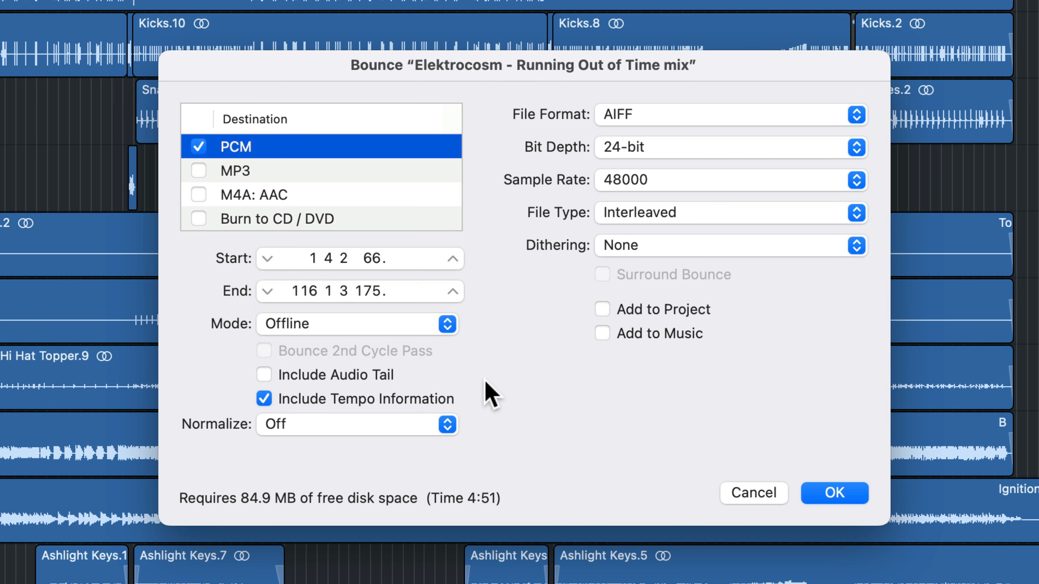
mouse_move(283, 106)
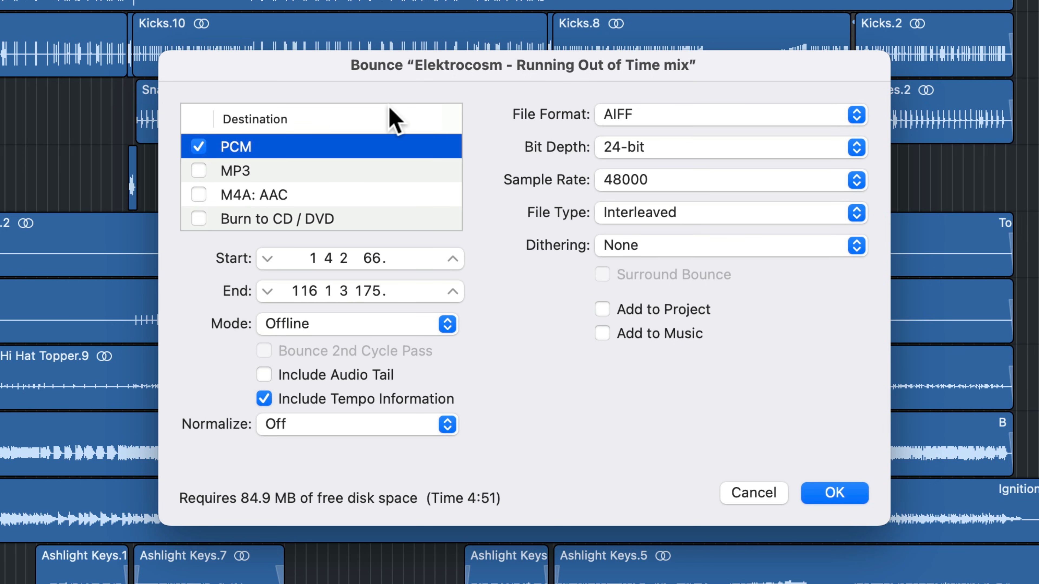
mouse_move(348, 188)
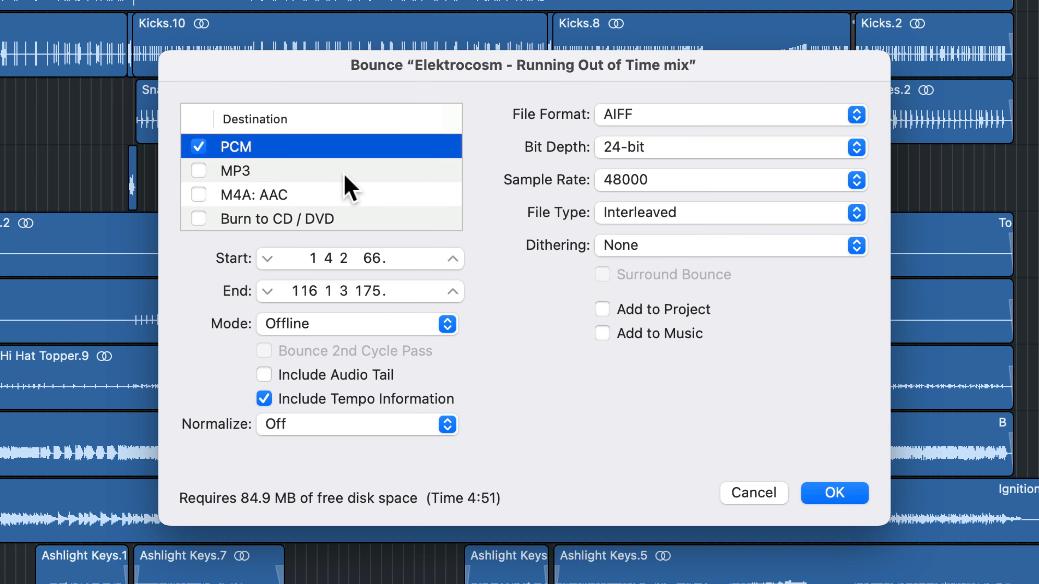
mouse_move(706, 118)
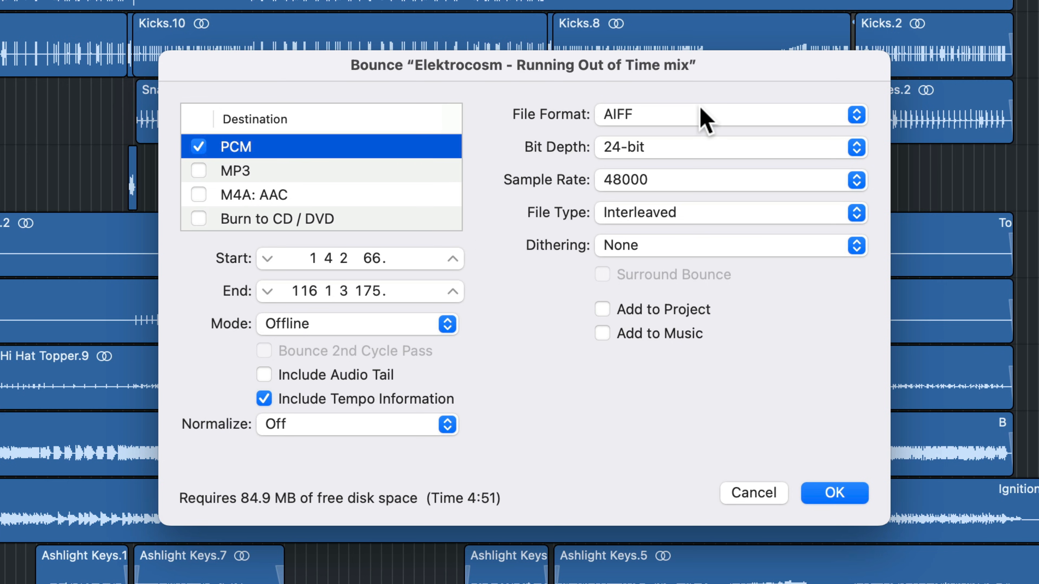
Review the MP3, AAC and CD/DVD destinations, then return to PCM output
click(729, 114)
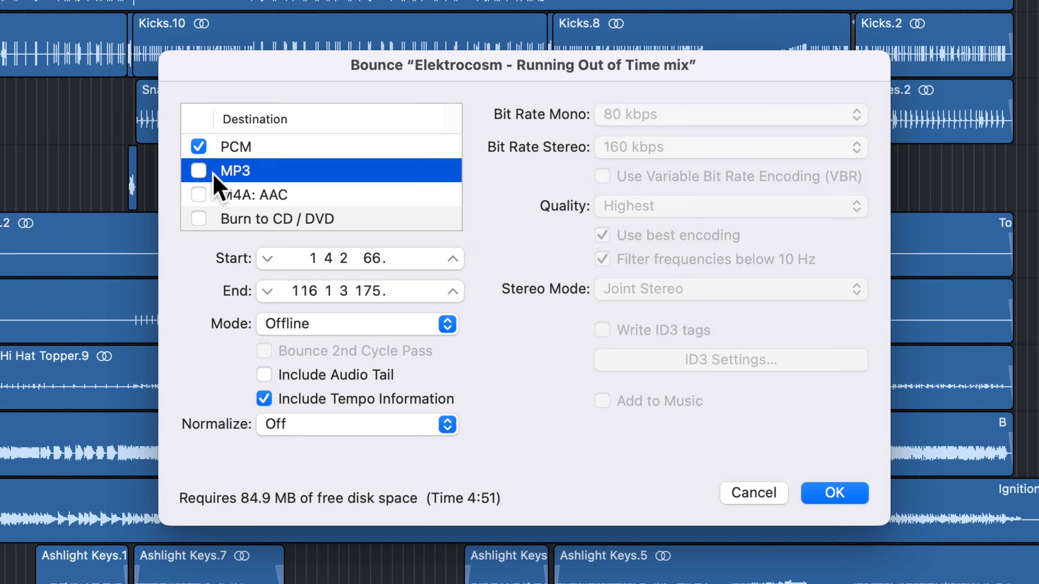
click(198, 170)
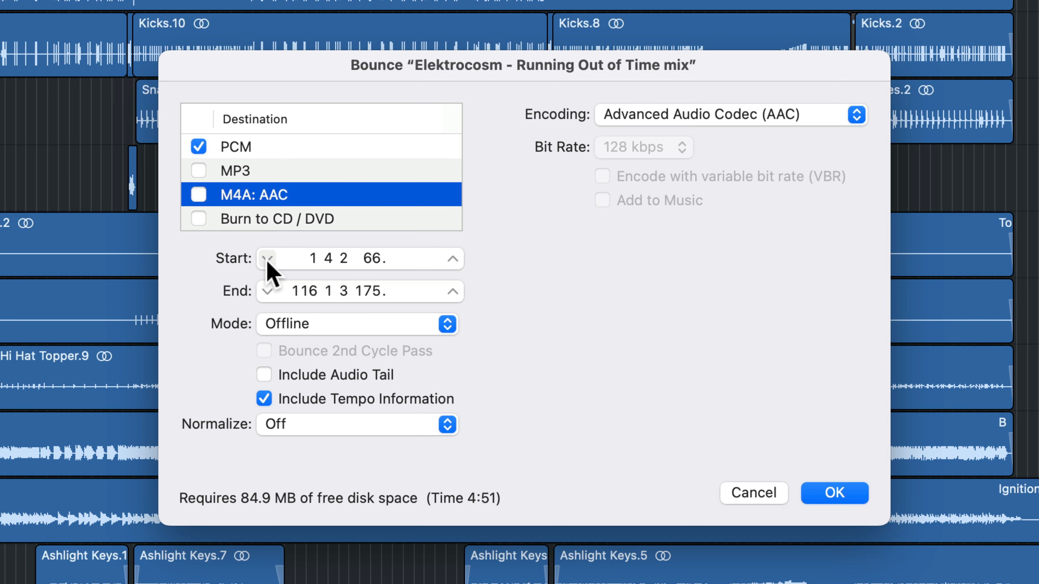
click(276, 219)
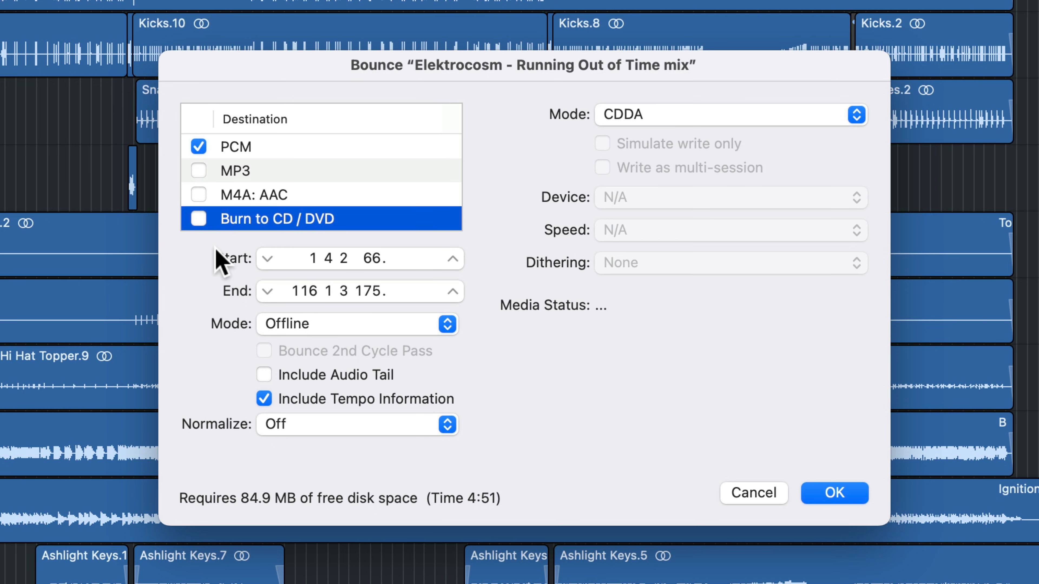
mouse_move(195, 272)
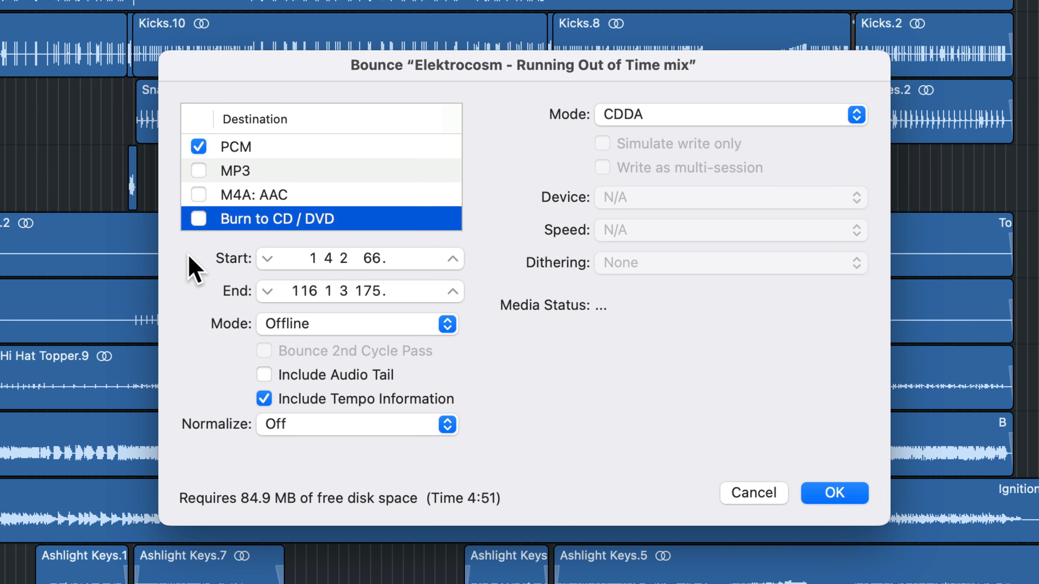
click(235, 147)
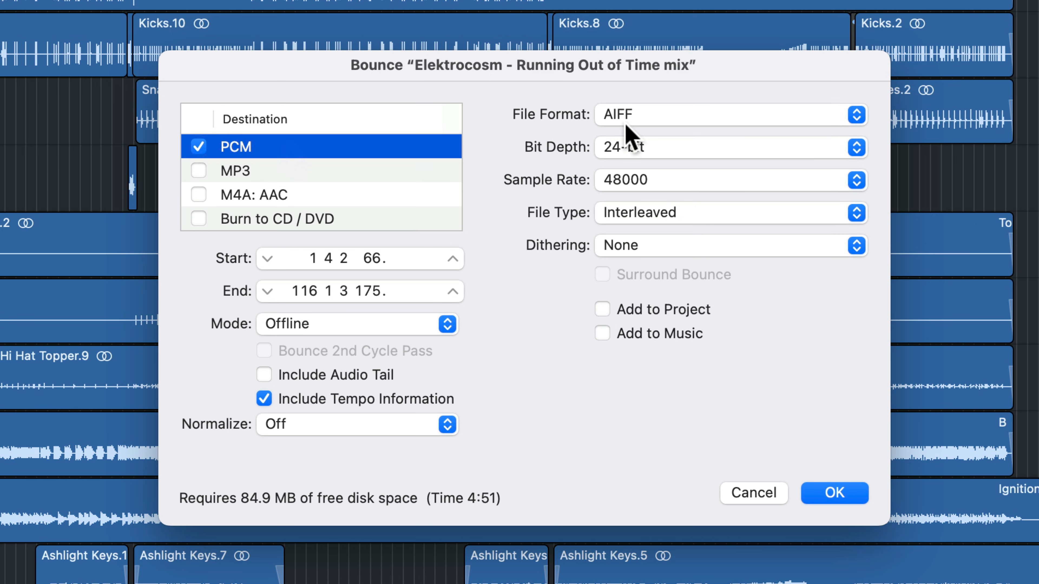
Make the bounce a Wave file, 16-bit at 44100 Hz
click(729, 114)
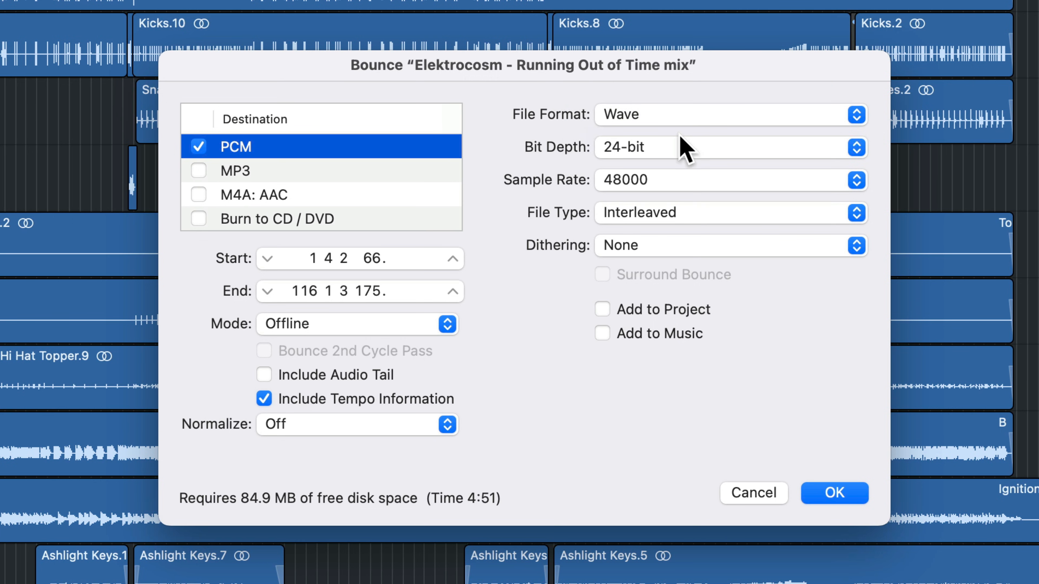
mouse_move(692, 159)
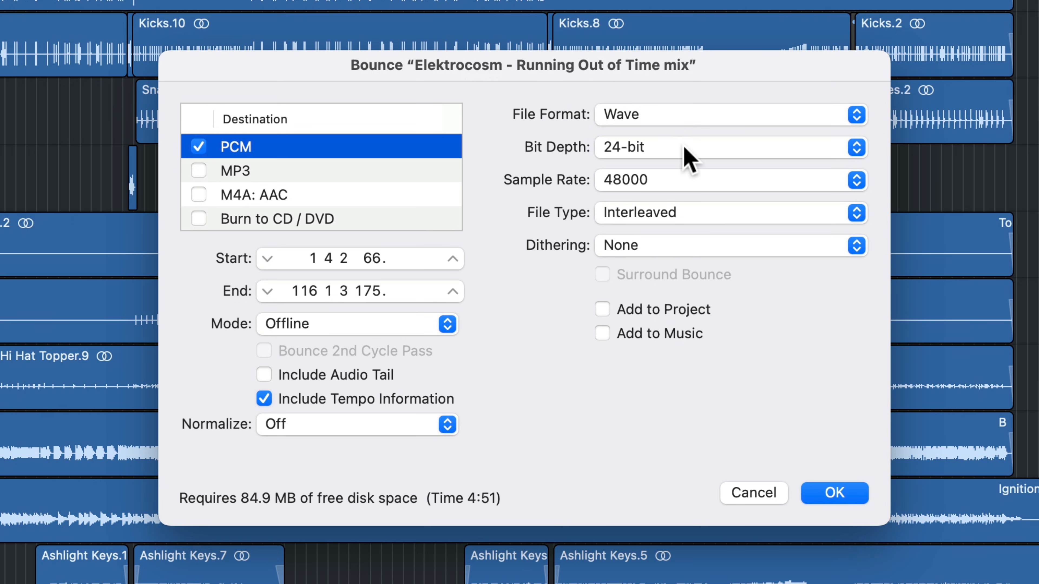
mouse_move(510, 259)
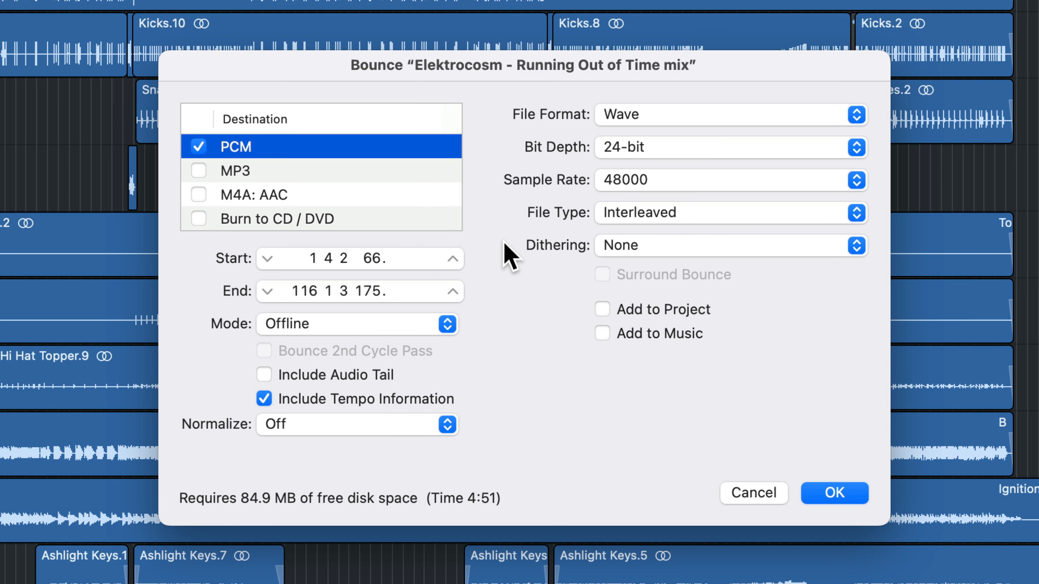
click(730, 147)
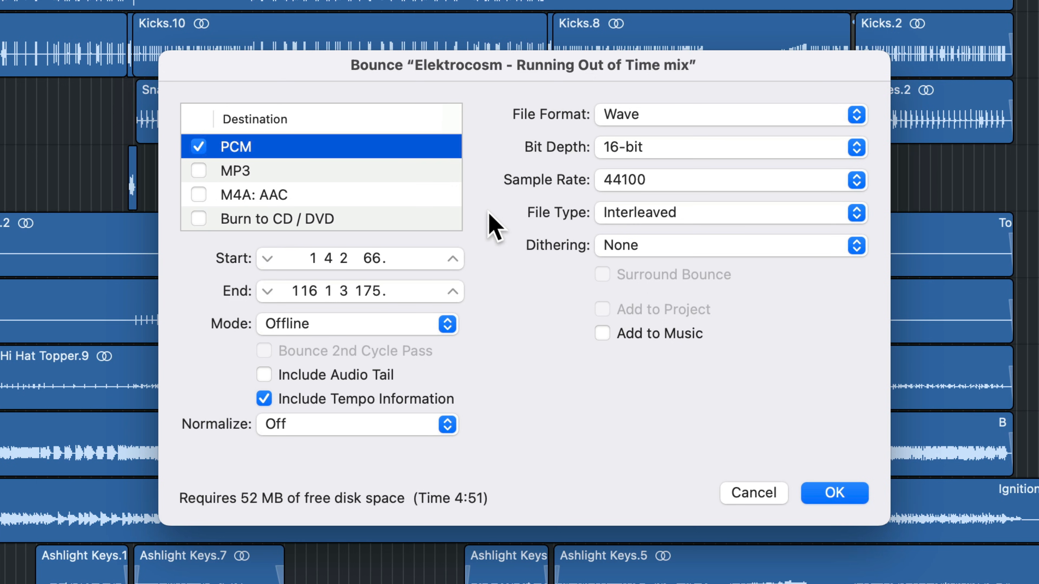
mouse_move(650, 196)
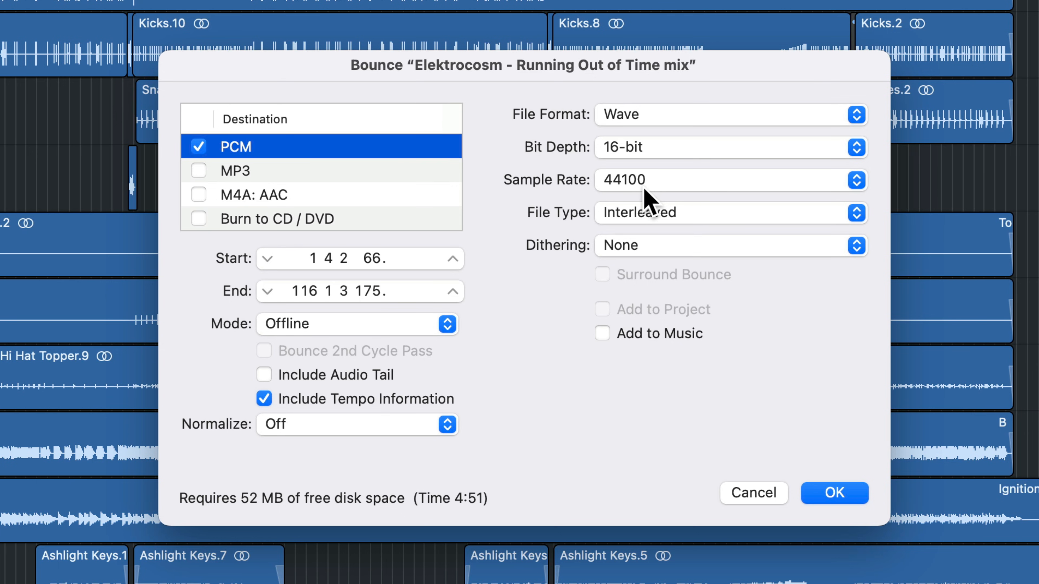
click(729, 180)
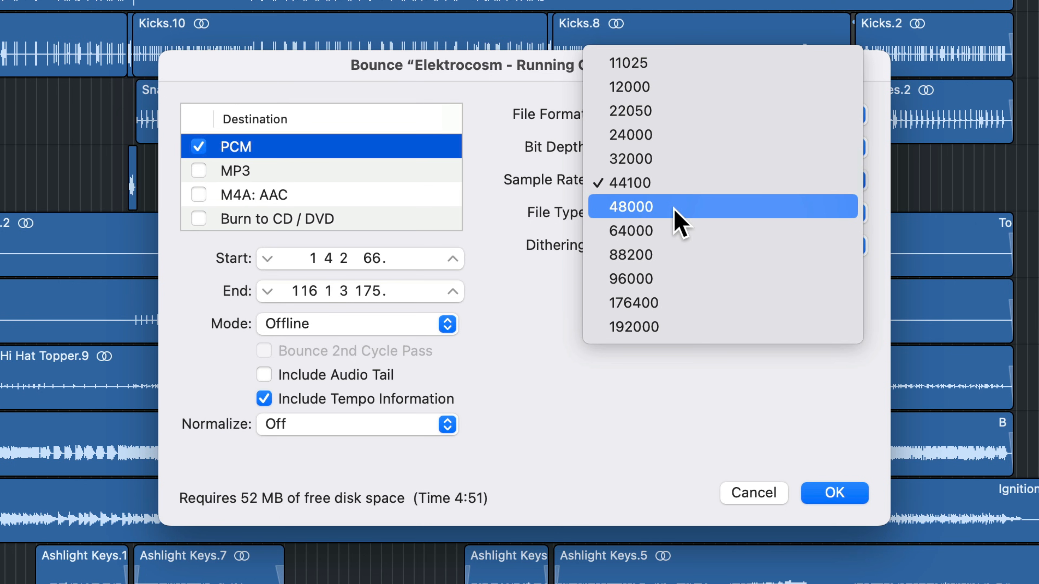
mouse_move(676, 222)
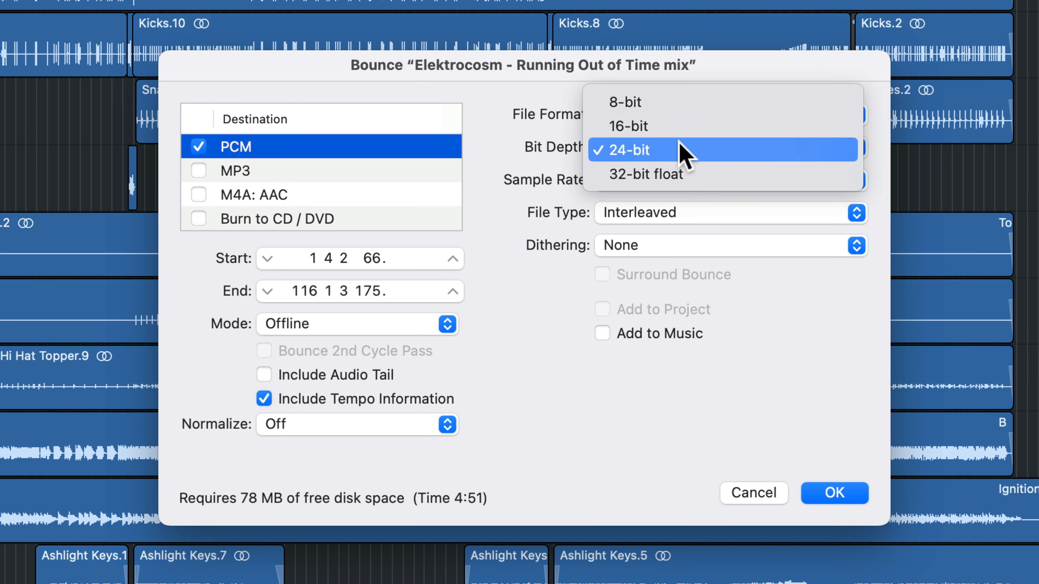
click(628, 126)
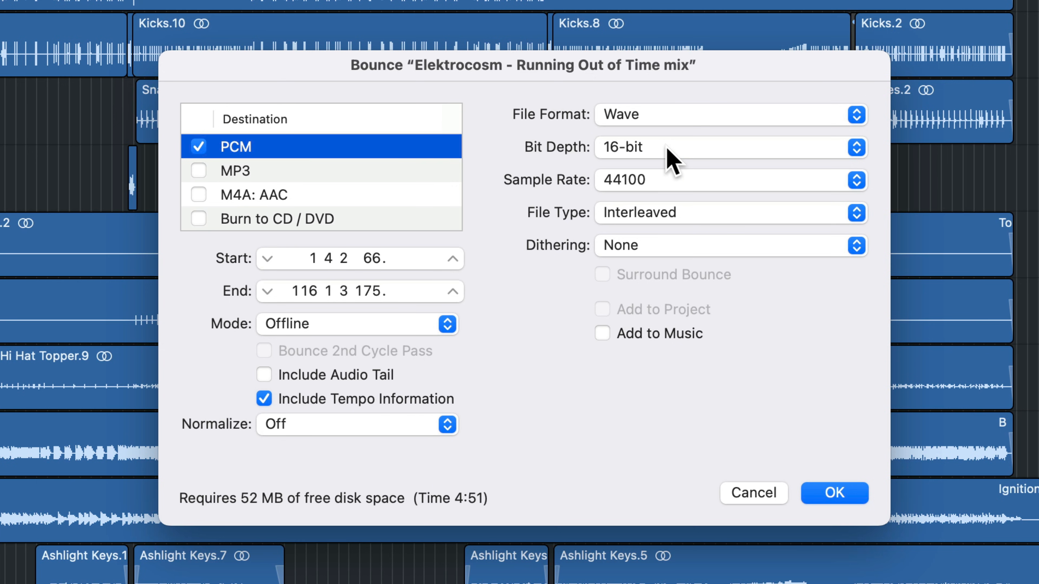
click(729, 213)
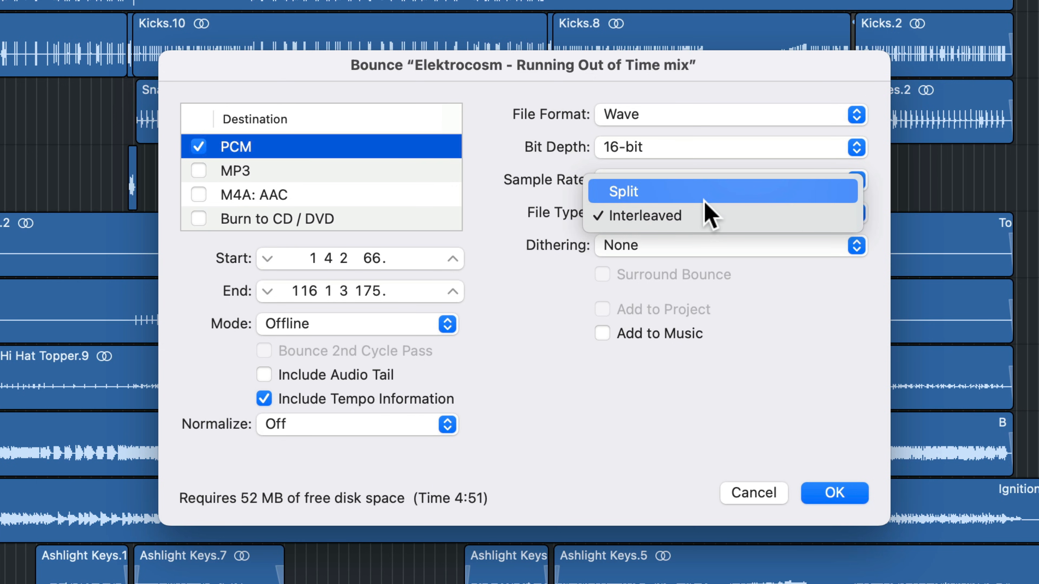
mouse_move(709, 216)
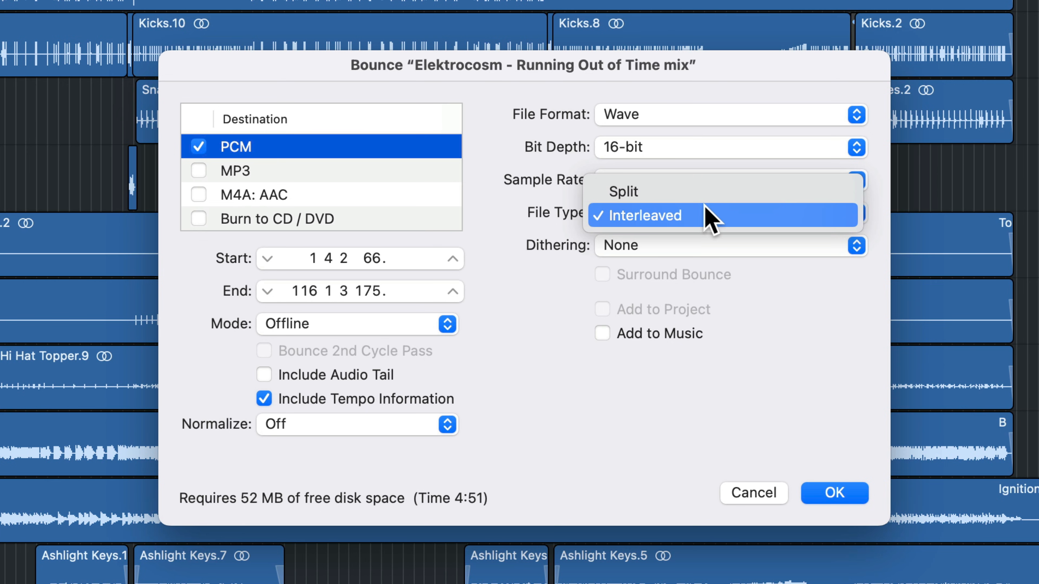
click(638, 215)
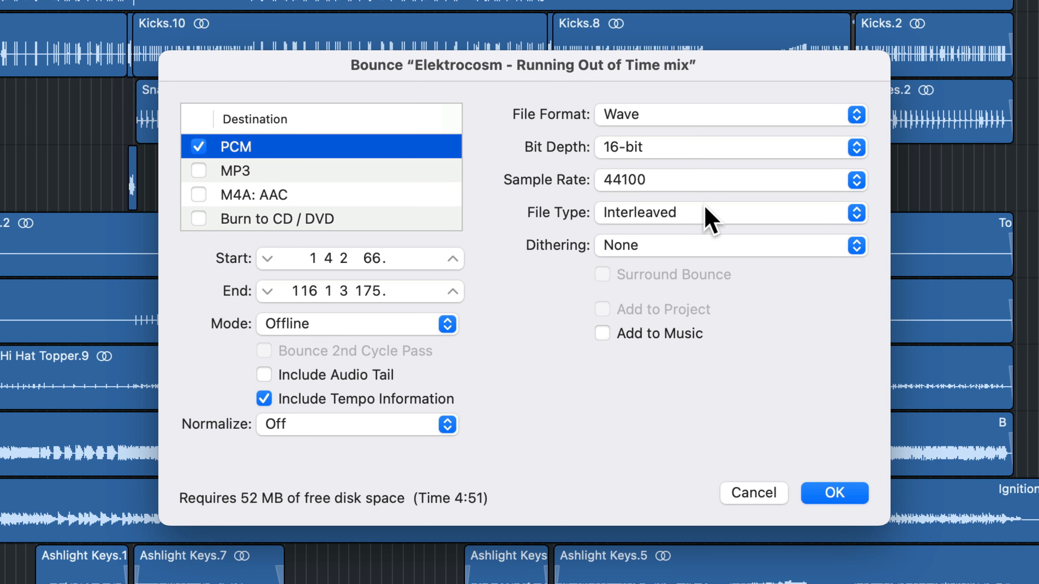
mouse_move(696, 259)
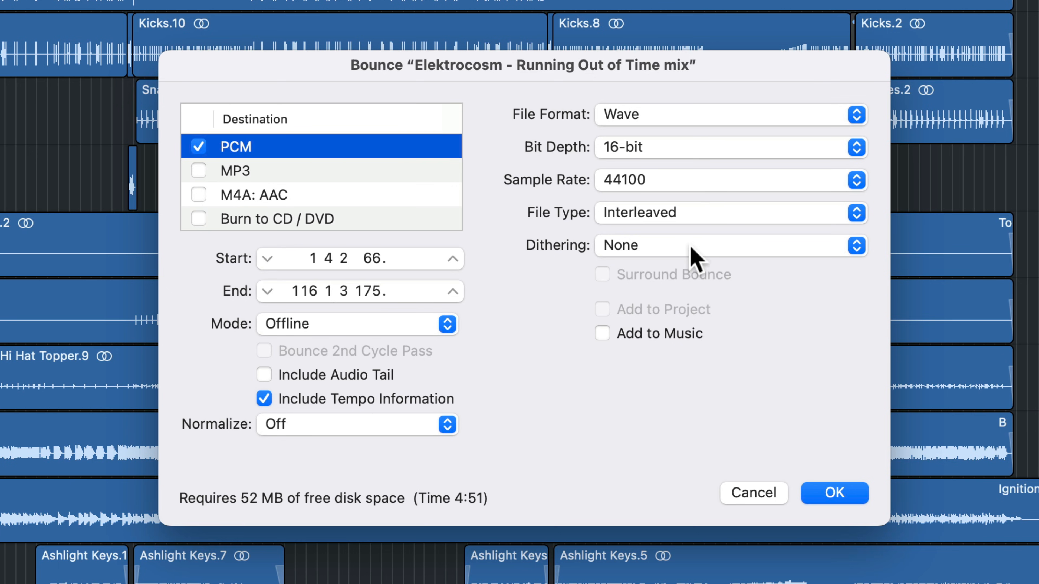
Choose POW-r #1 dithering for the bounce, keeping it after comparing the options
click(729, 246)
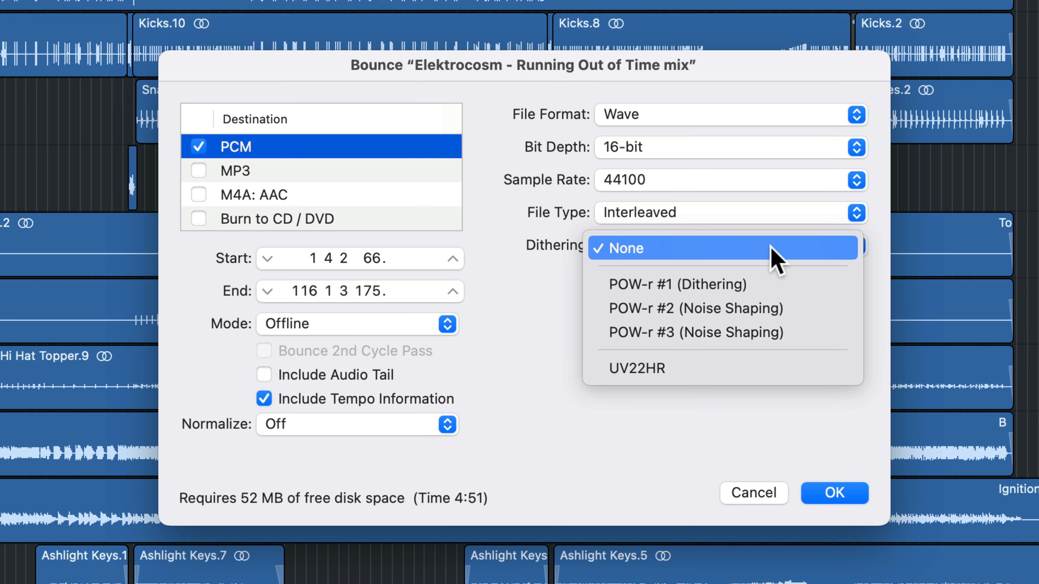
mouse_move(808, 285)
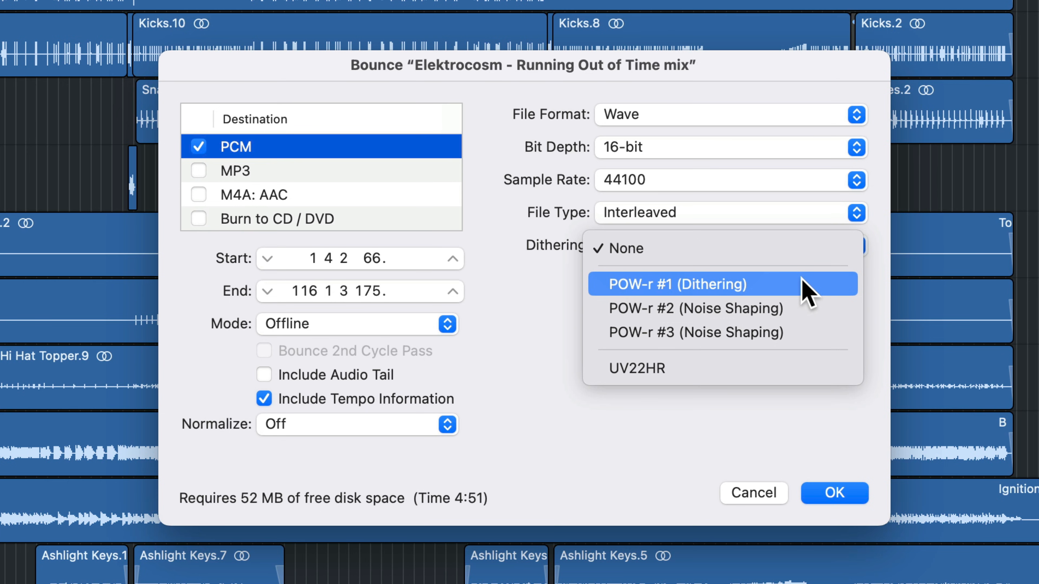
mouse_move(673, 305)
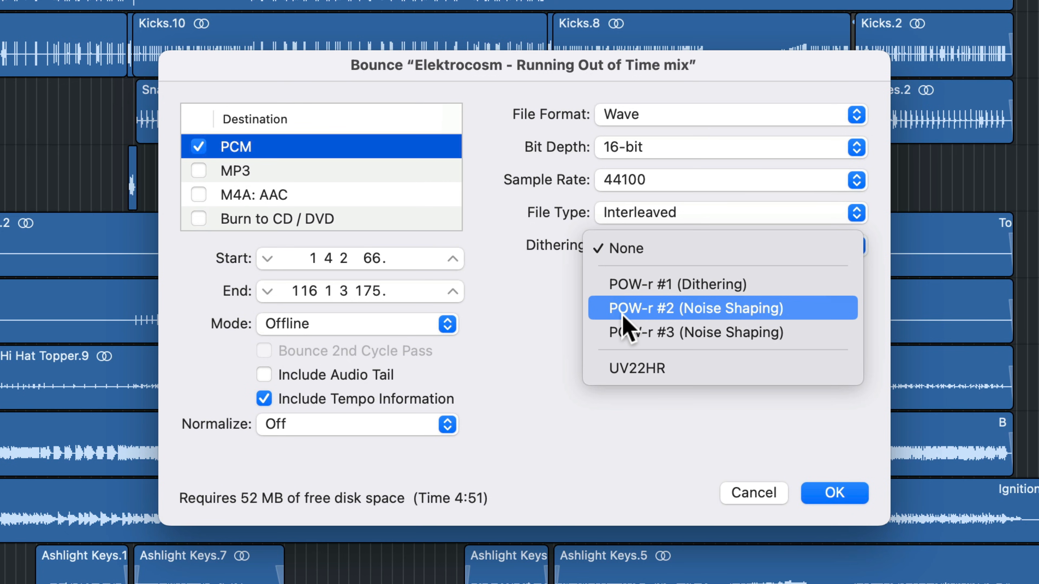
mouse_move(769, 315)
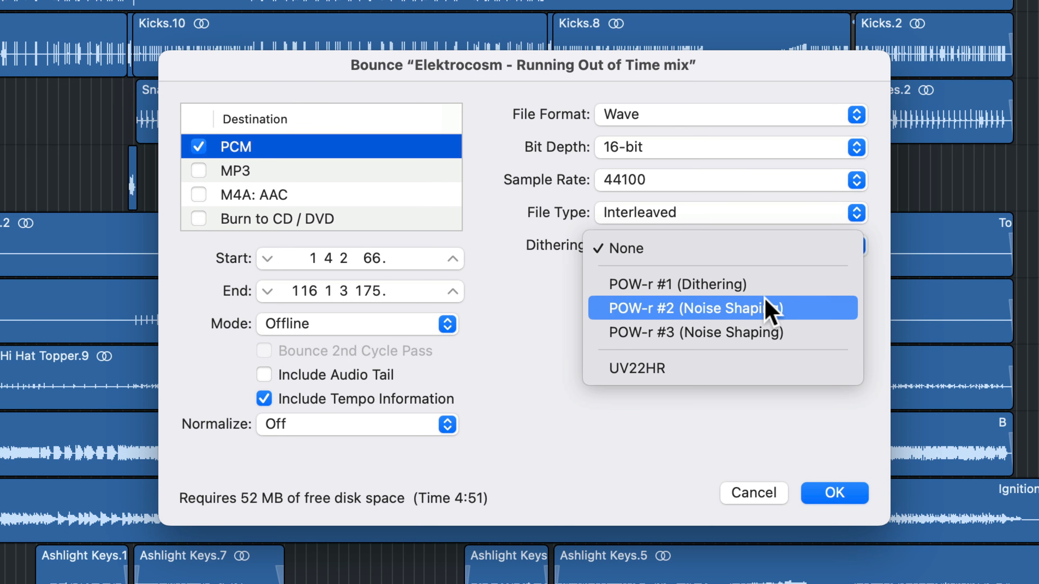
click(676, 285)
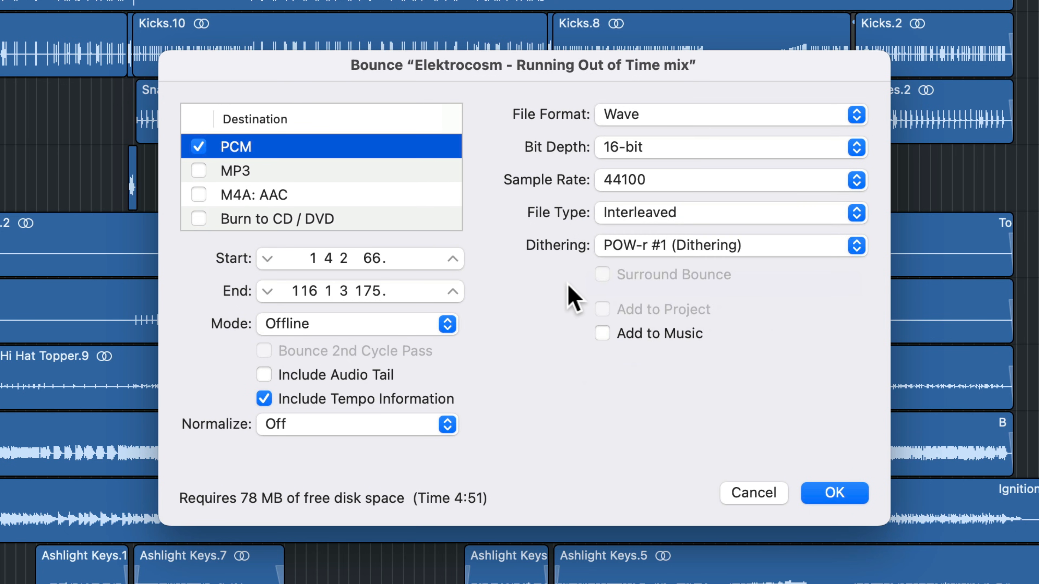
mouse_move(564, 297)
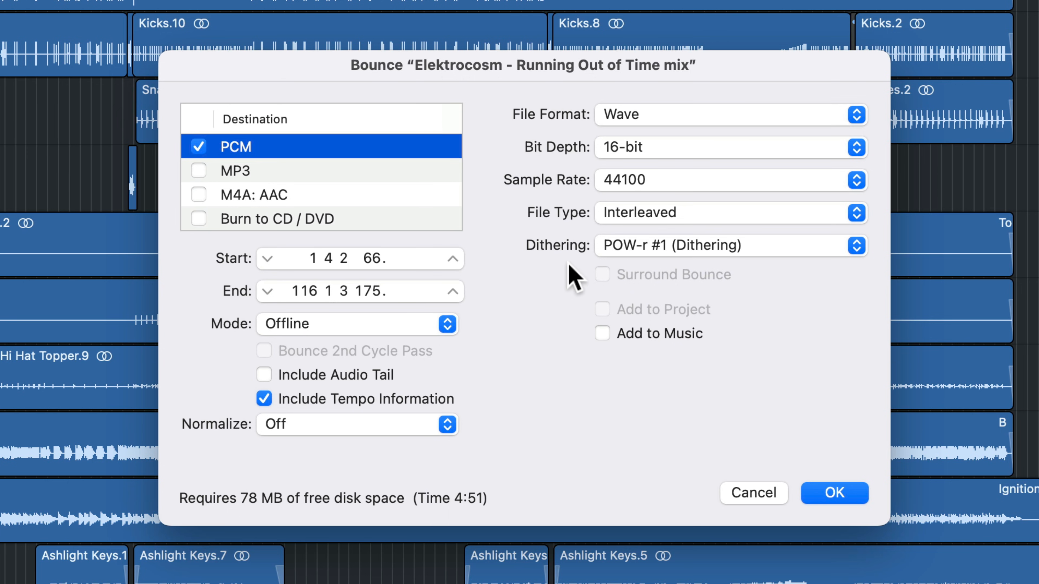
mouse_move(670, 291)
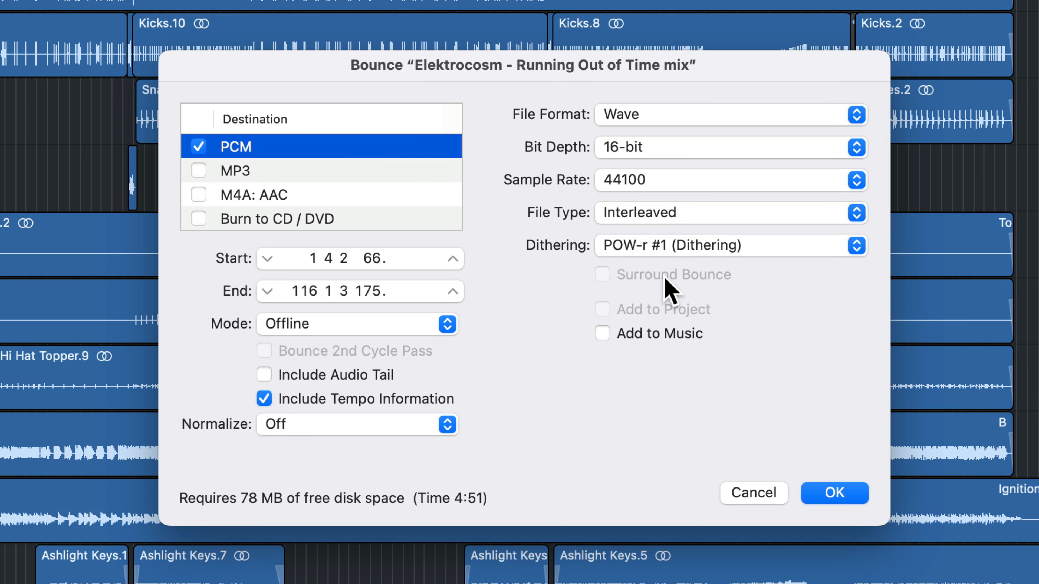
mouse_move(676, 159)
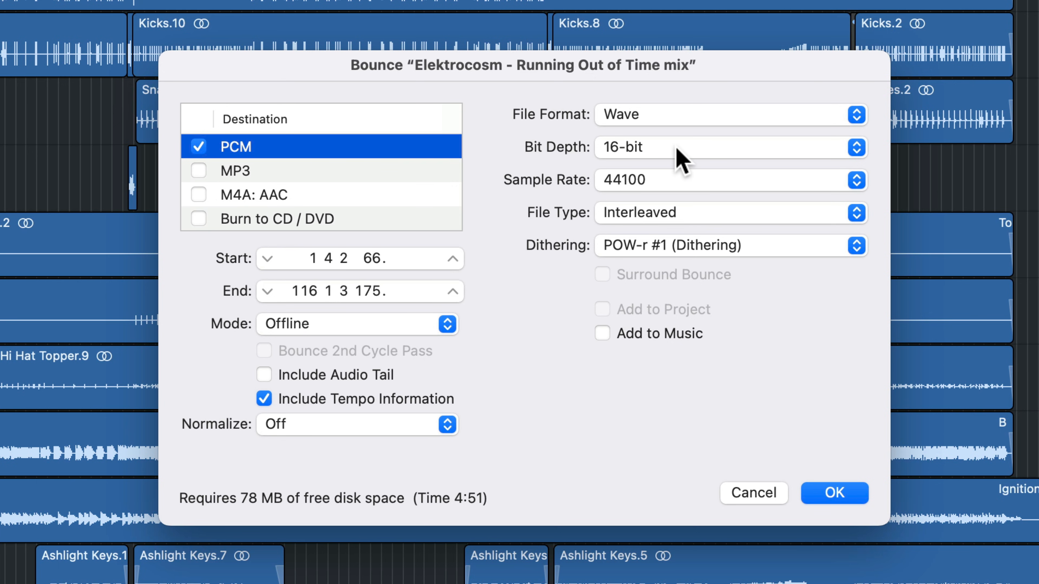
click(729, 245)
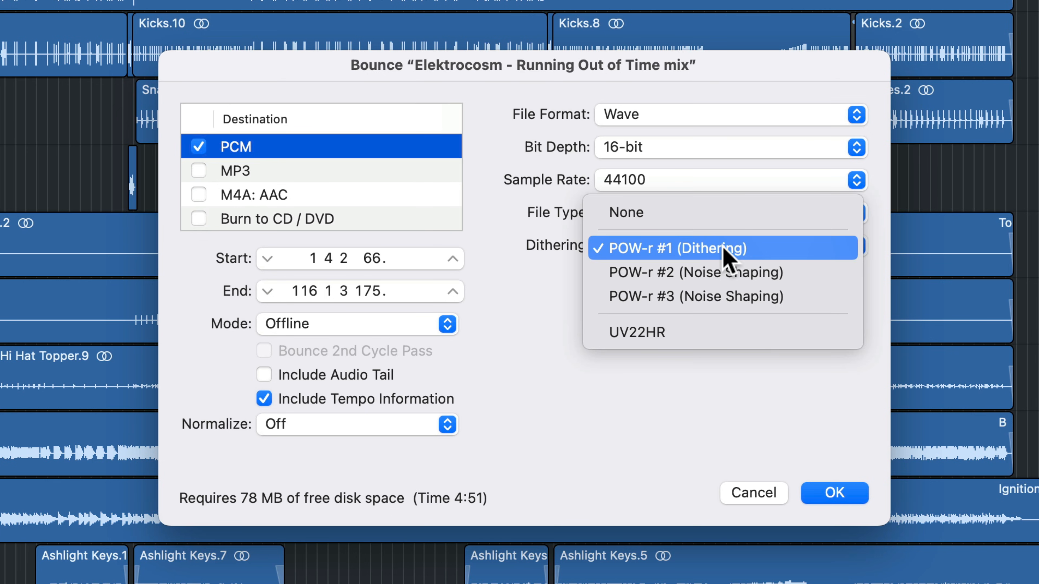
click(664, 248)
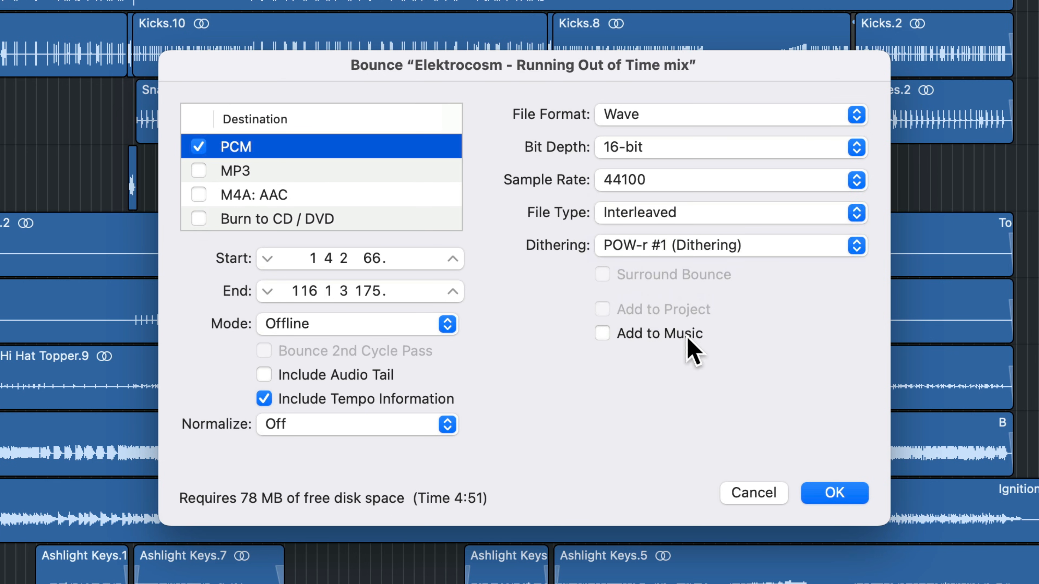
mouse_move(773, 340)
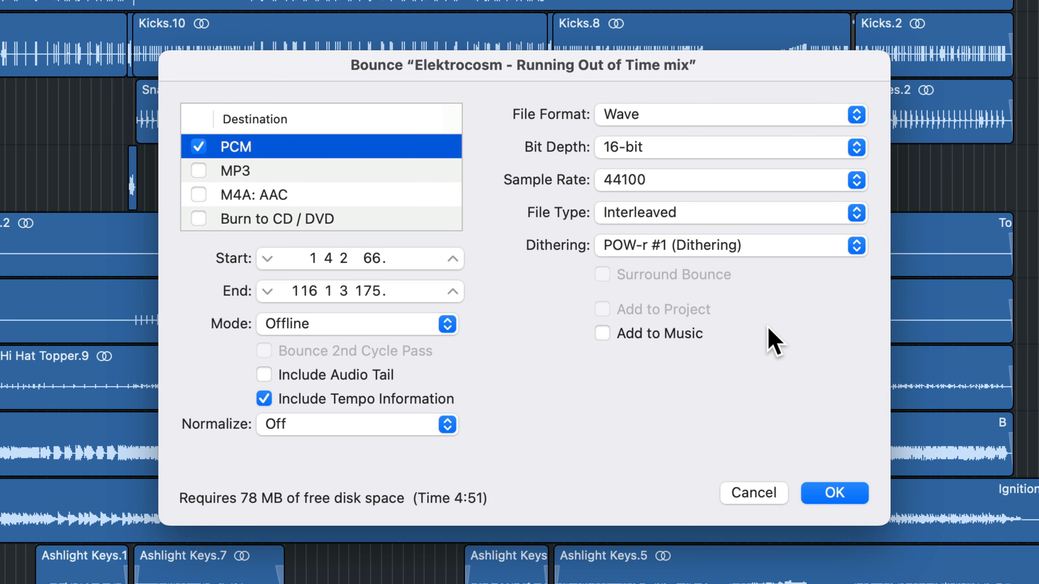
mouse_move(432, 411)
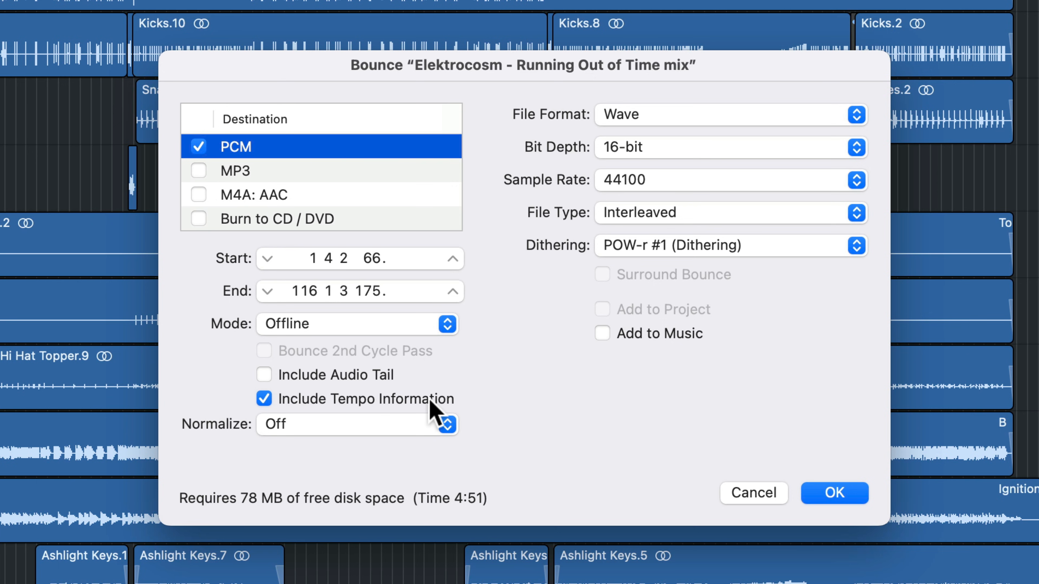
Exclude tempo information, keep Normalize off and confirm the bounce settings
click(263, 399)
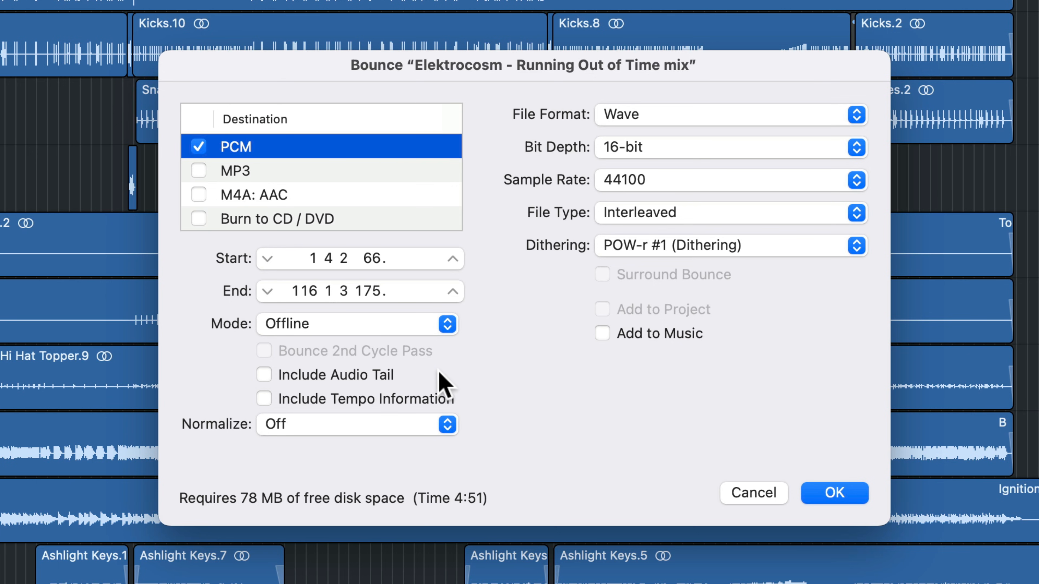
mouse_move(513, 384)
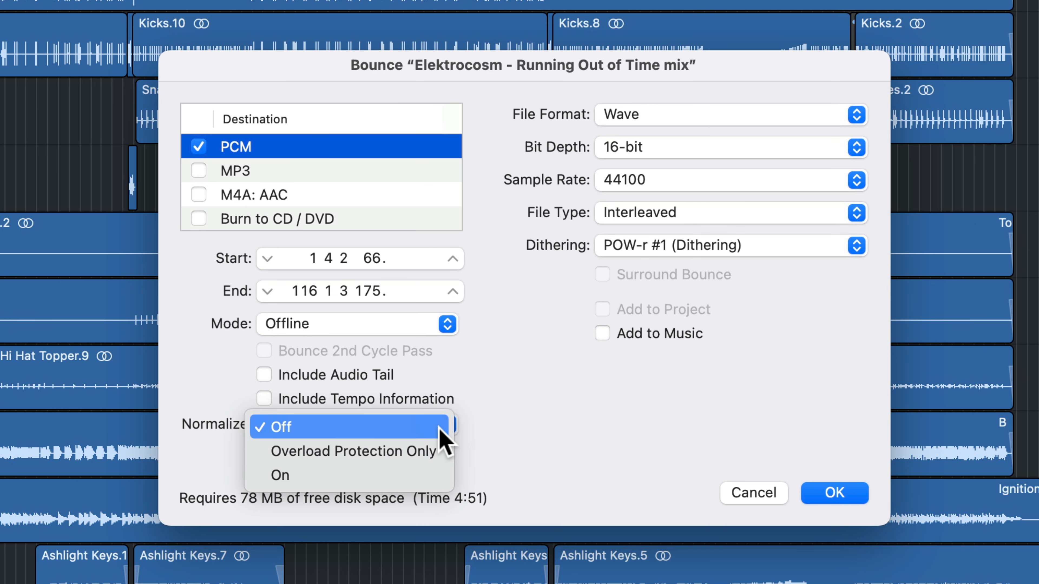
mouse_move(434, 476)
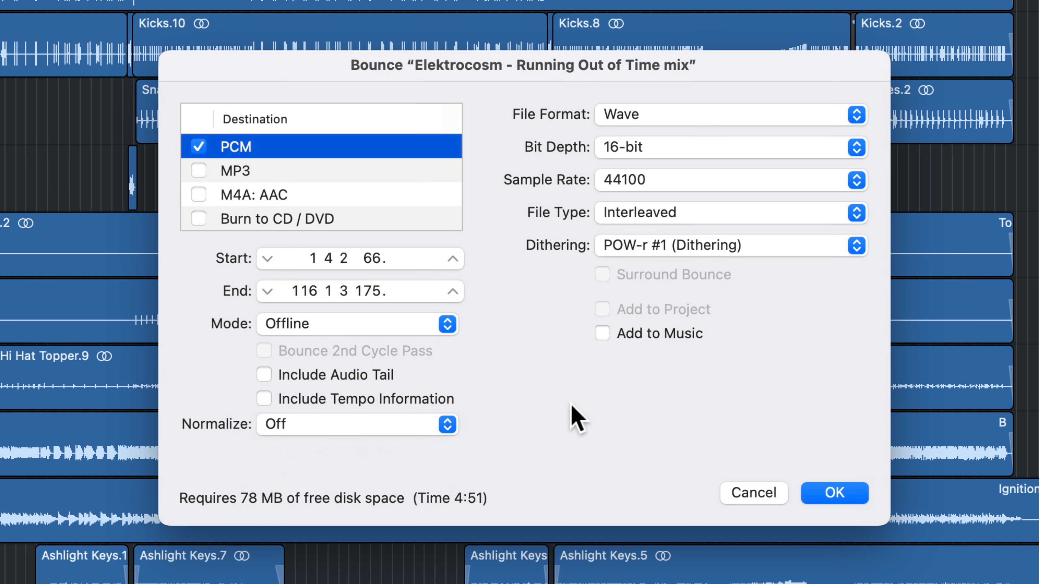
click(356, 424)
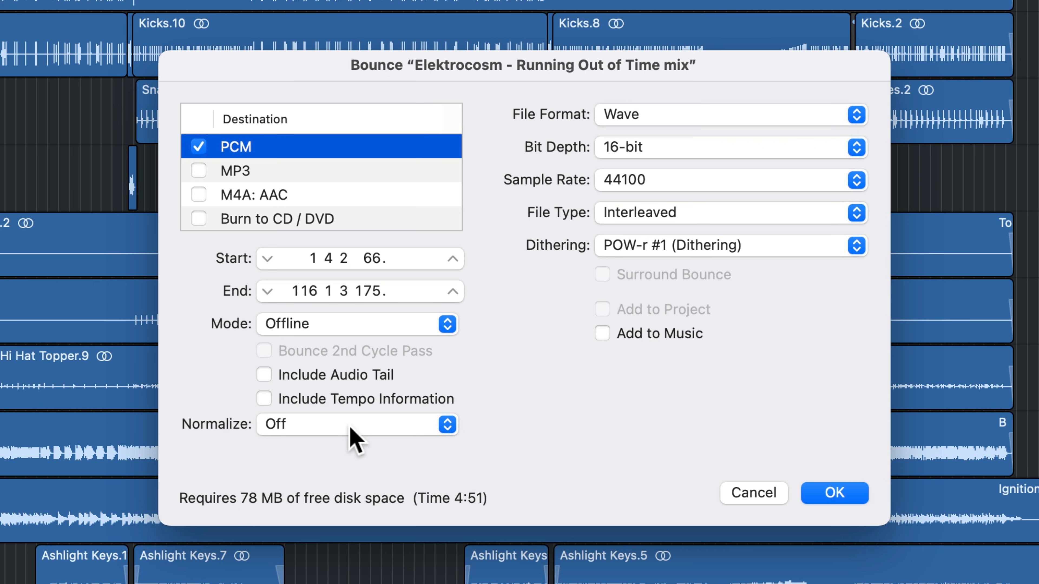
click(833, 493)
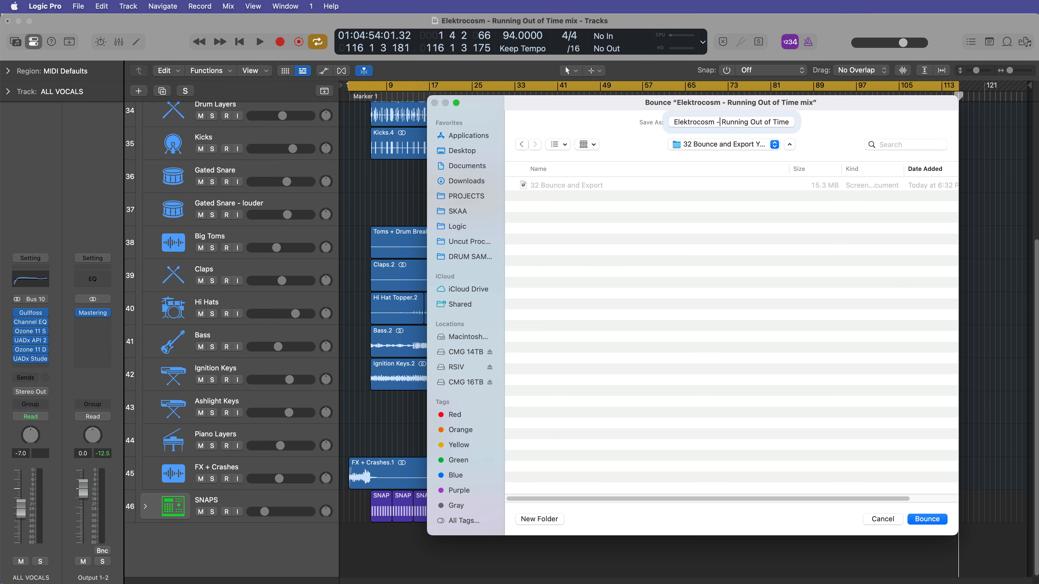
Name the file 'Elektrocosm - Running Out of Time' and bounce it to the 32 Bounce and Export folder
click(731, 122)
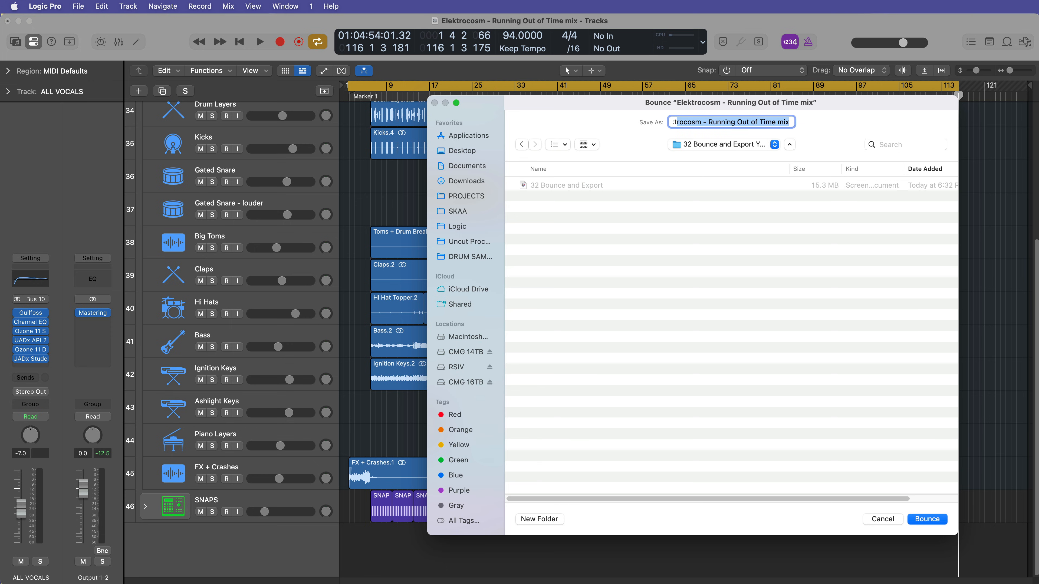
click(927, 519)
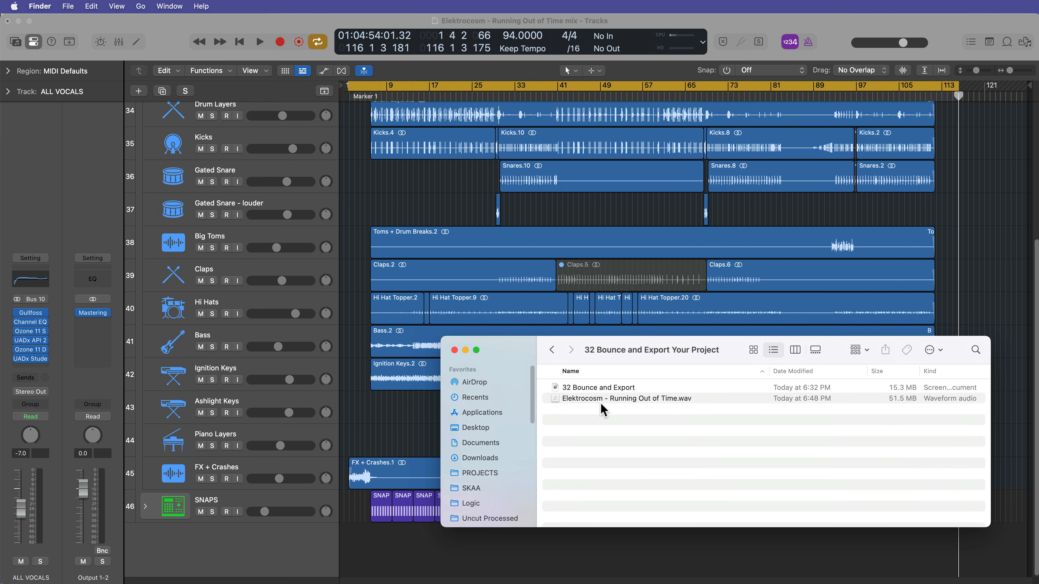
Select the bounced Elektrocosm - Running Out of Time.wav and start its Quick Look preview
click(626, 398)
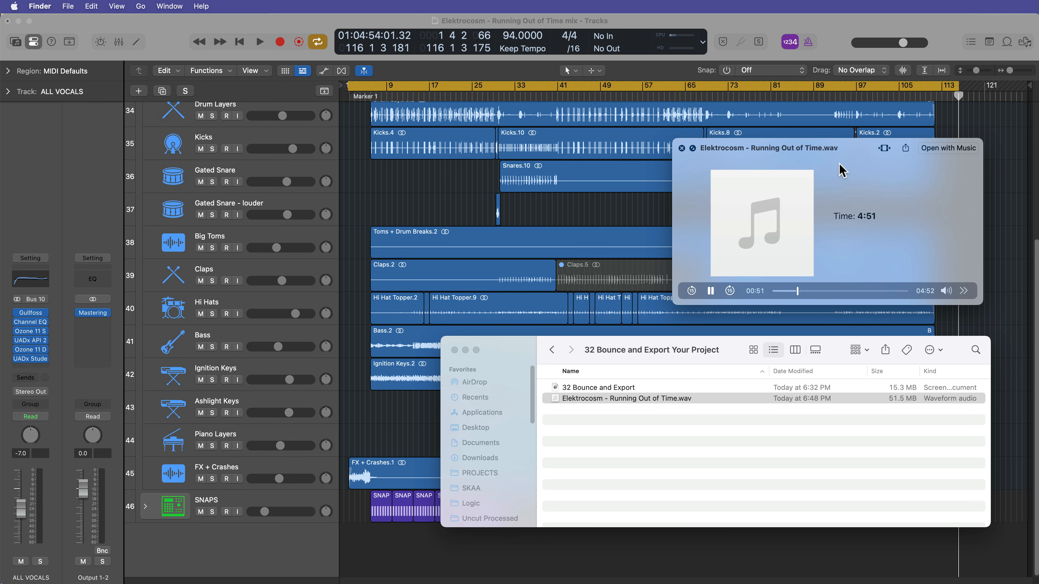
Skip the preview near the song's 4:52 end, let it finish, and close it
drag(788, 291, 884, 291)
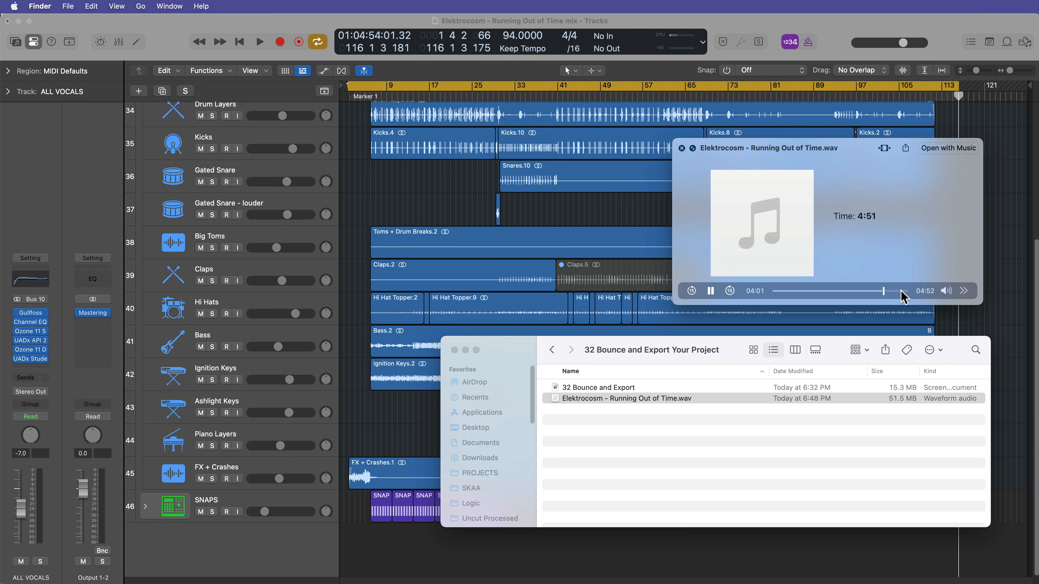
mouse_move(894, 244)
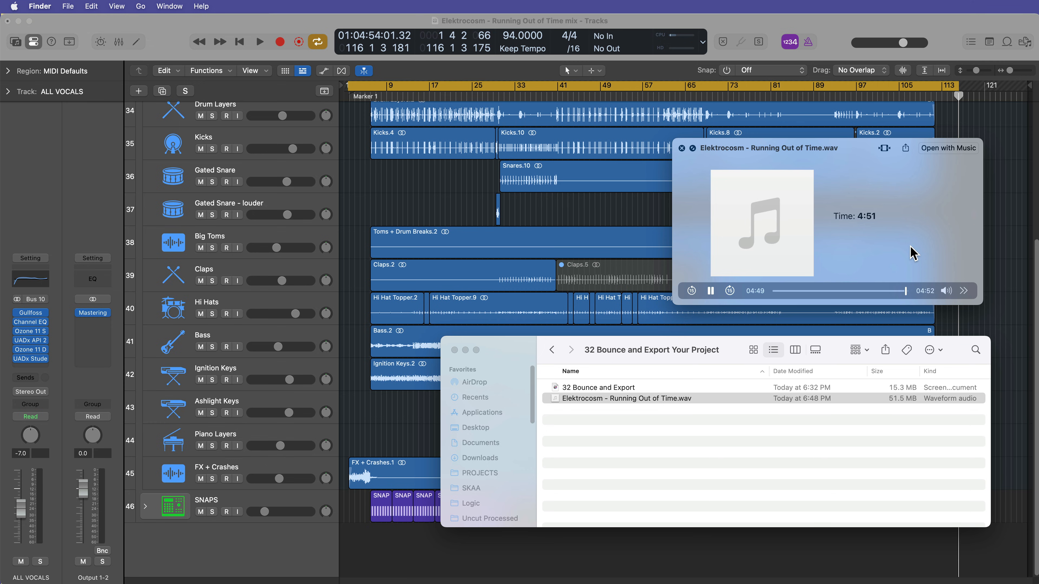
click(709, 290)
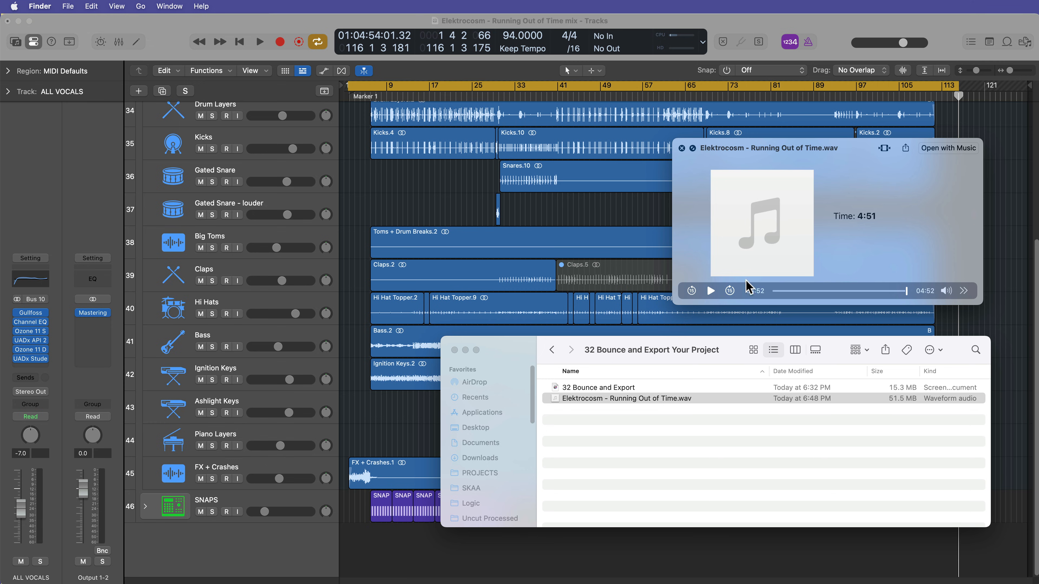
mouse_move(779, 180)
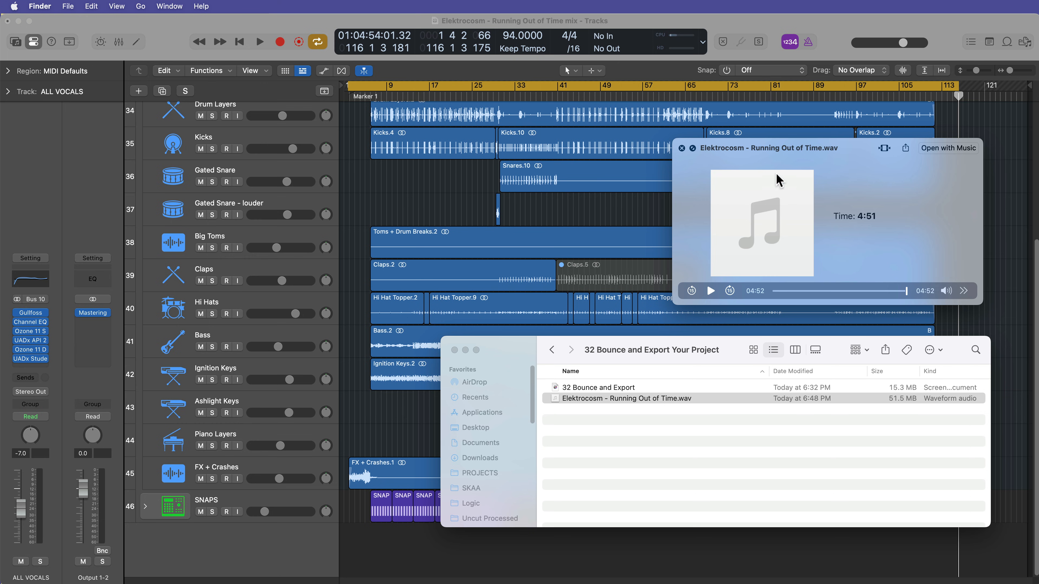
click(682, 148)
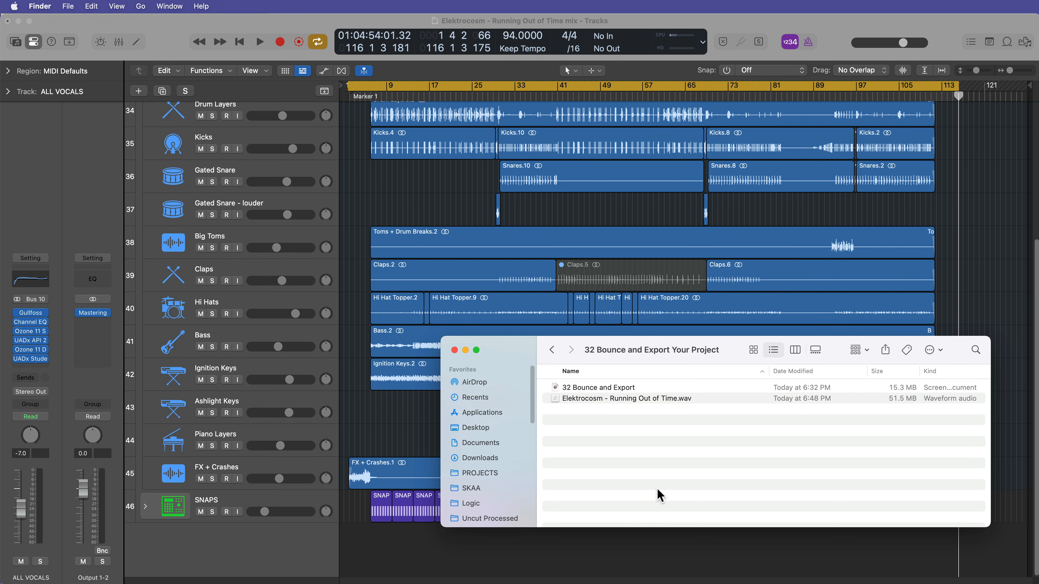
Return to Logic Pro, expand the Lead Vocals stack and fit all 49 tracks in view
click(626, 398)
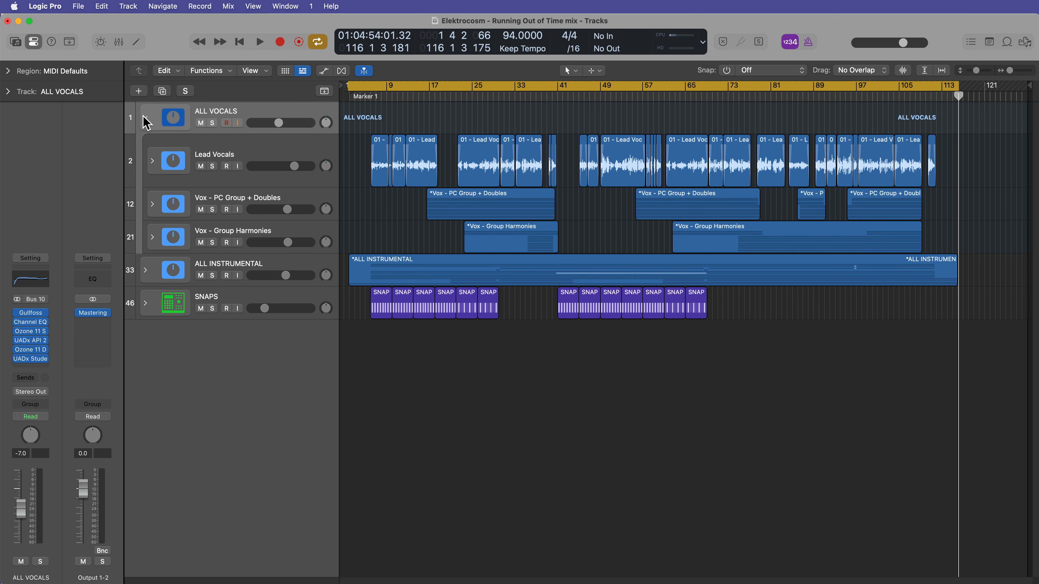
click(153, 166)
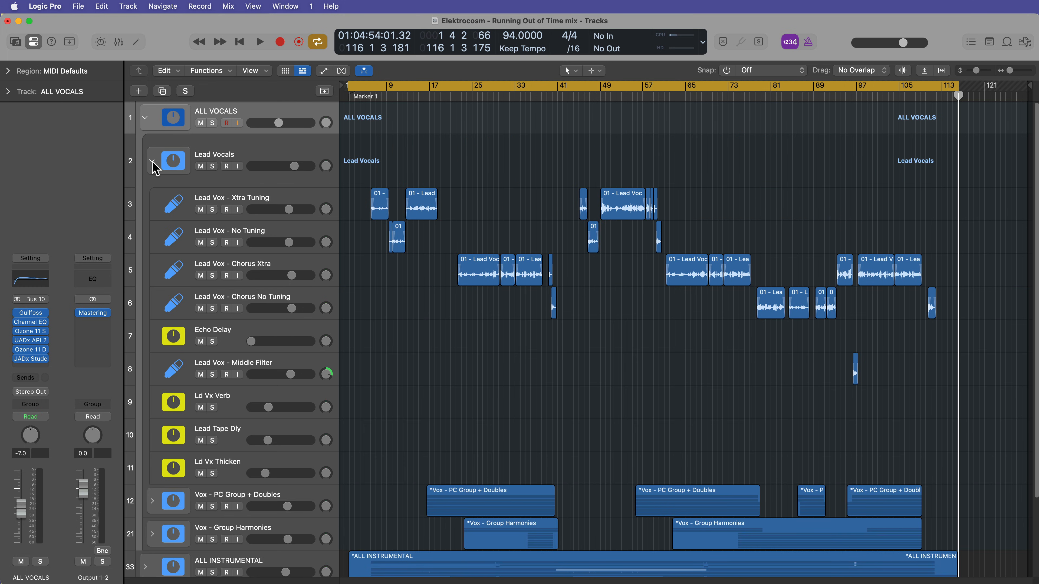
mouse_move(153, 500)
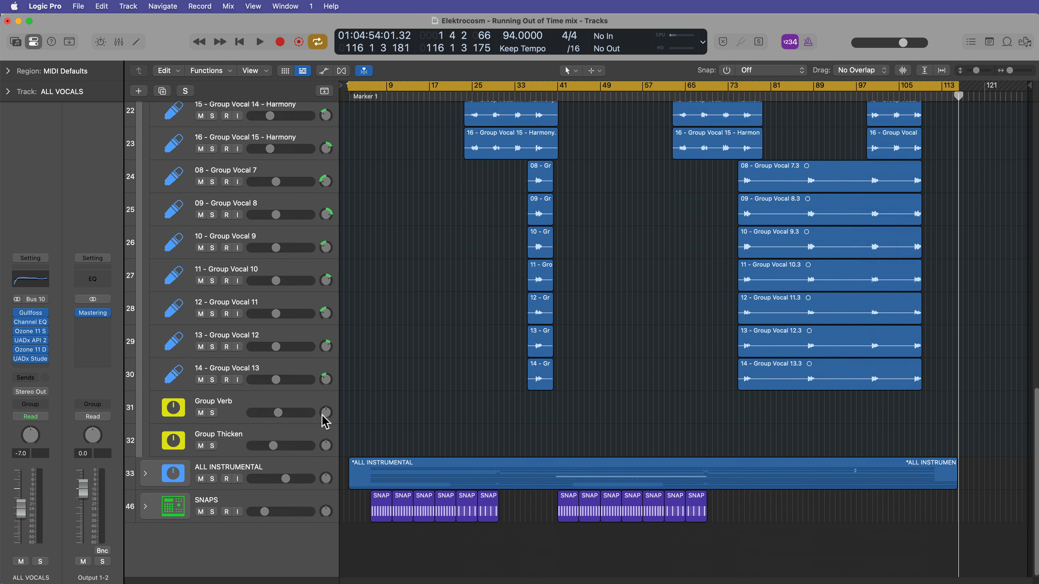
click(145, 474)
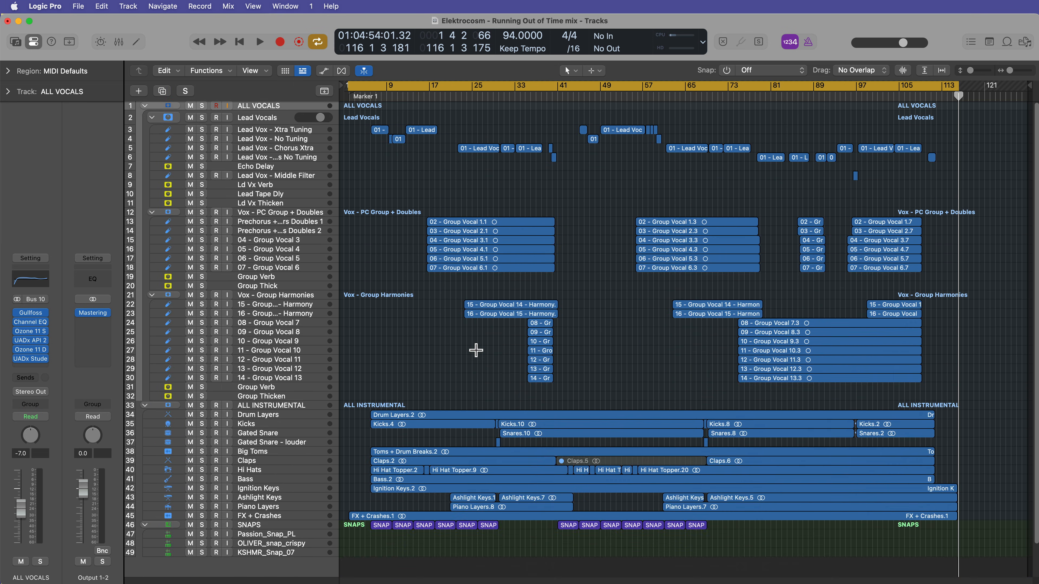
mouse_move(480, 356)
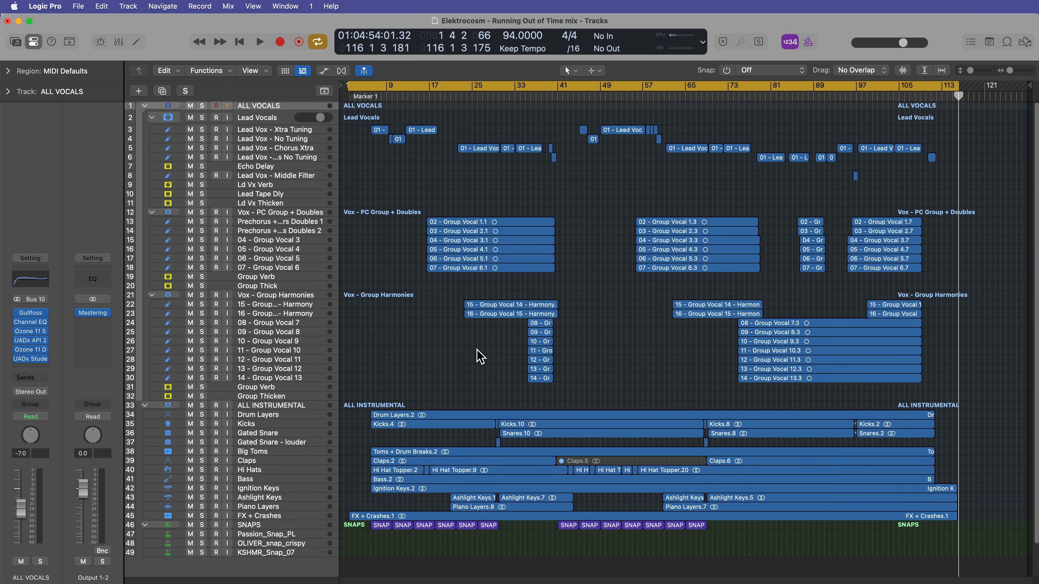
click(77, 6)
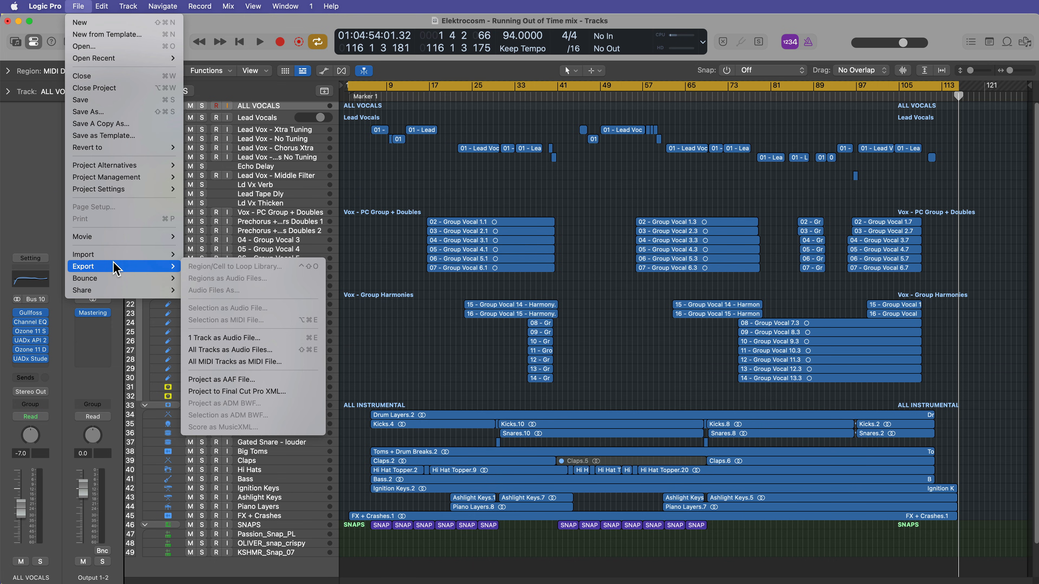
mouse_move(231, 349)
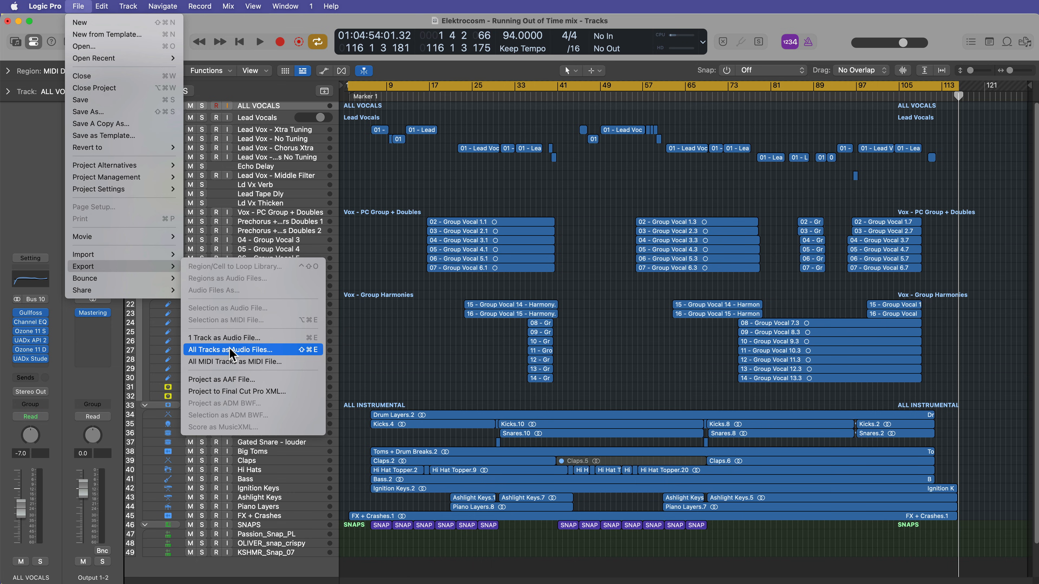
Choose File > Export > All Tracks as Audio Files to reach the export dialog
click(230, 350)
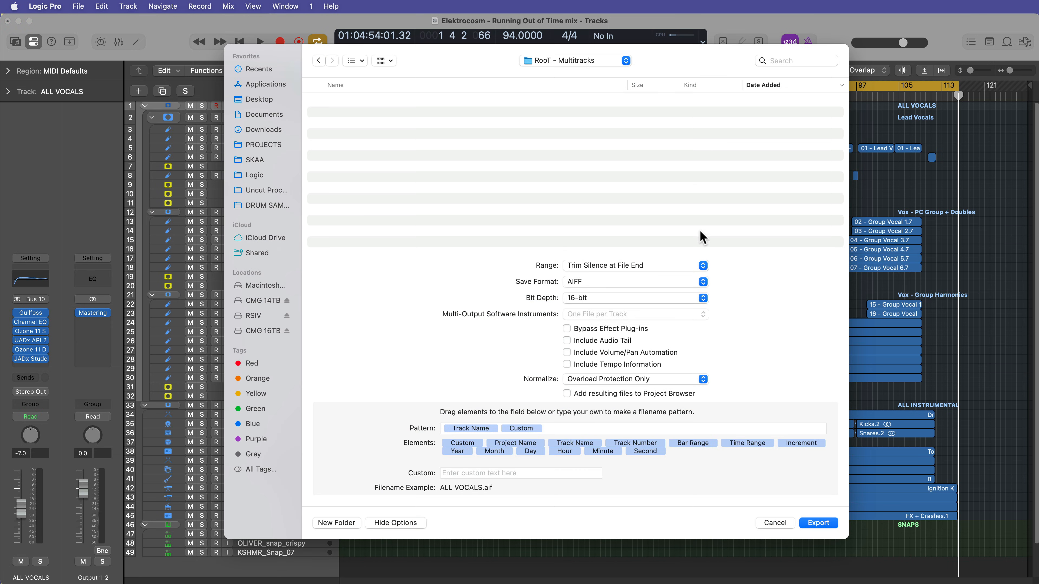
mouse_move(356, 542)
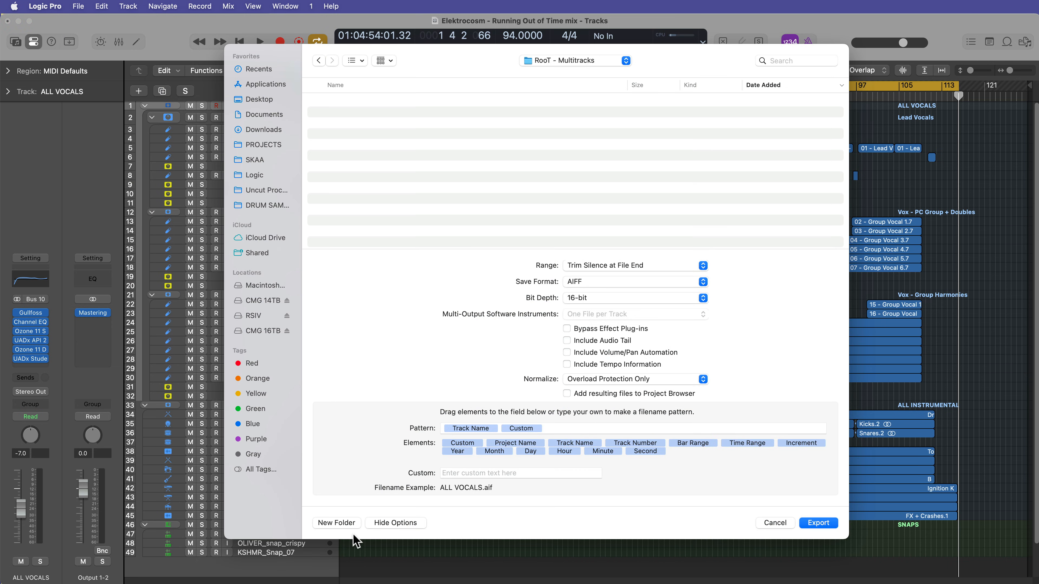
mouse_move(426, 370)
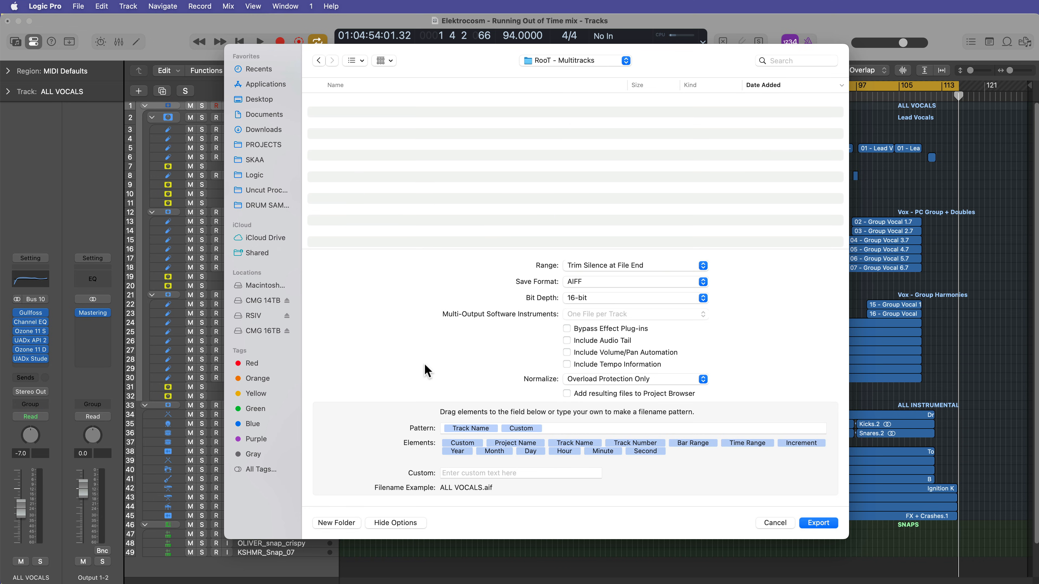
Set range to cycle only, keep plug-ins active, include audio tail and volume/pan automation, no tempo
click(634, 265)
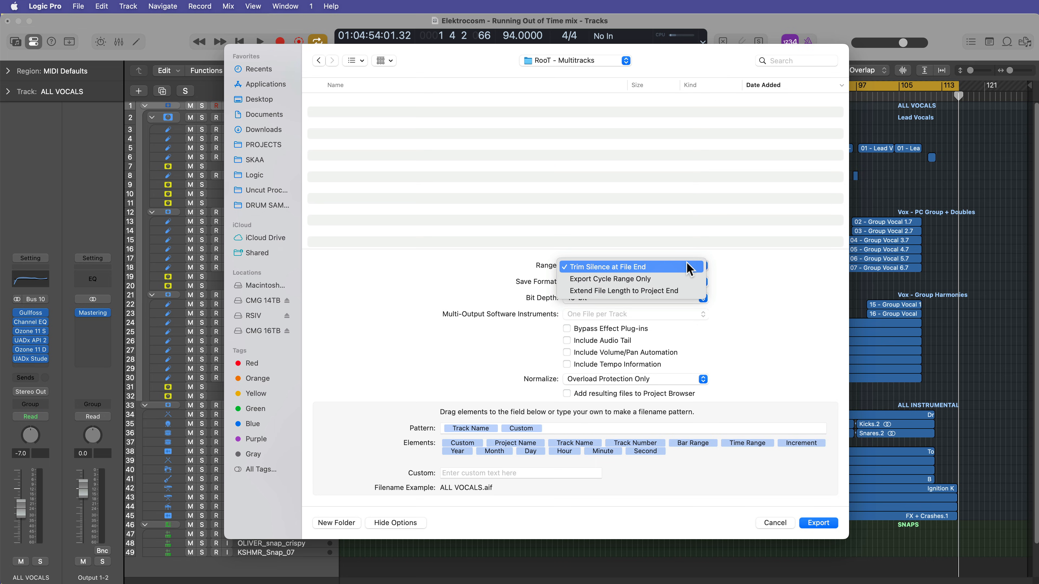
mouse_move(688, 268)
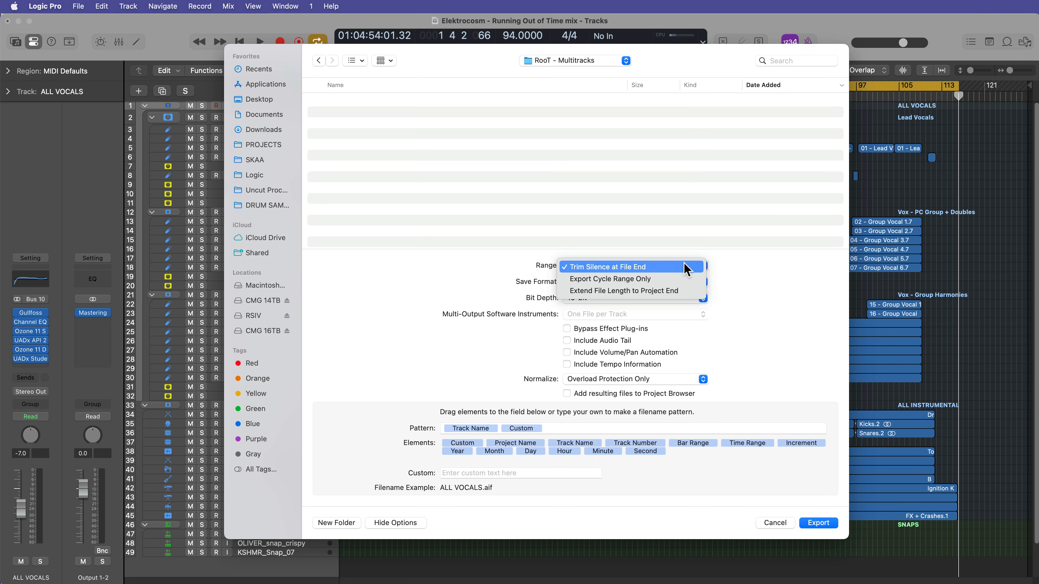
mouse_move(682, 278)
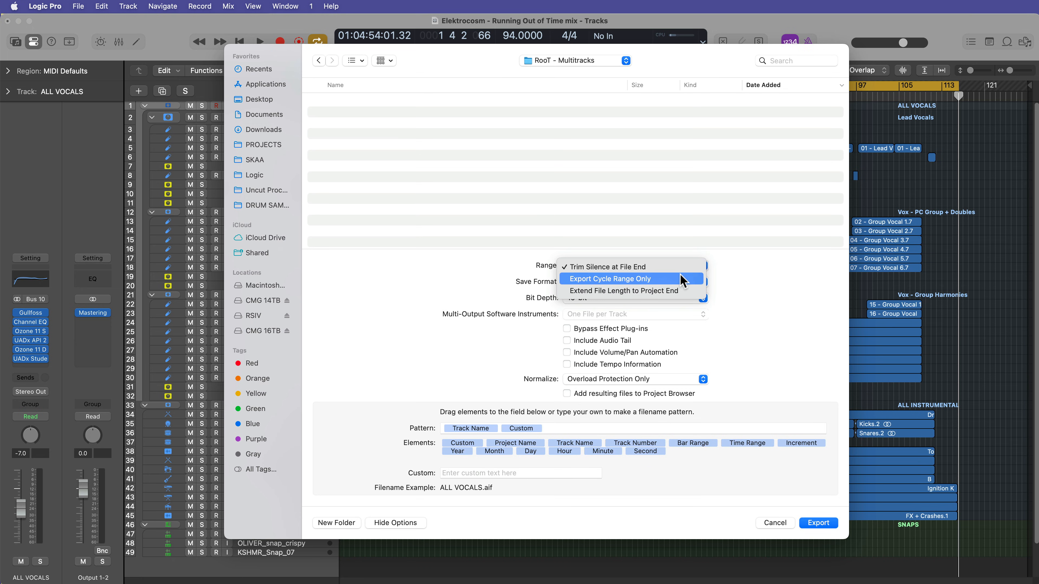
mouse_move(641, 291)
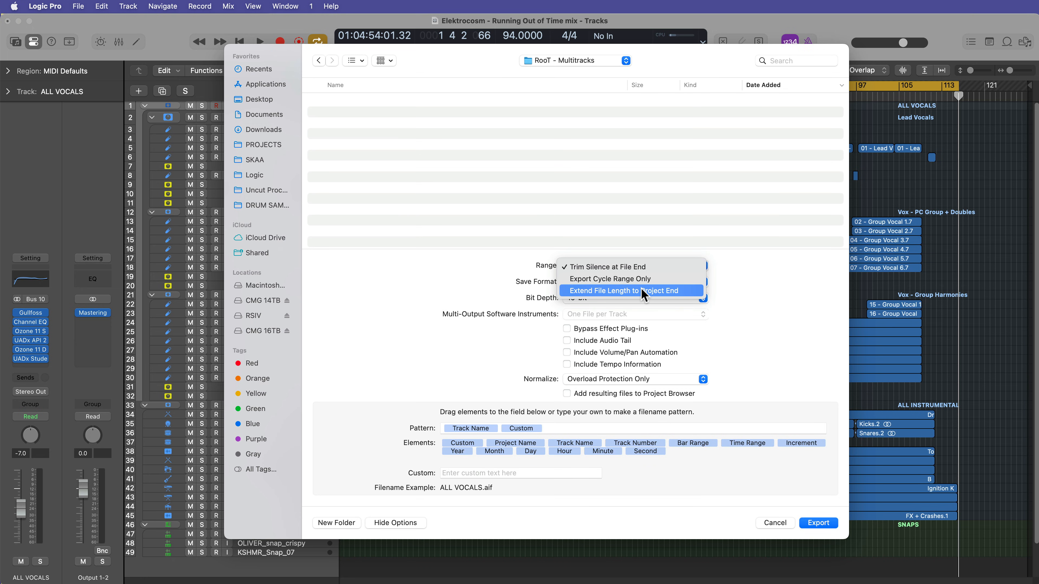
click(609, 278)
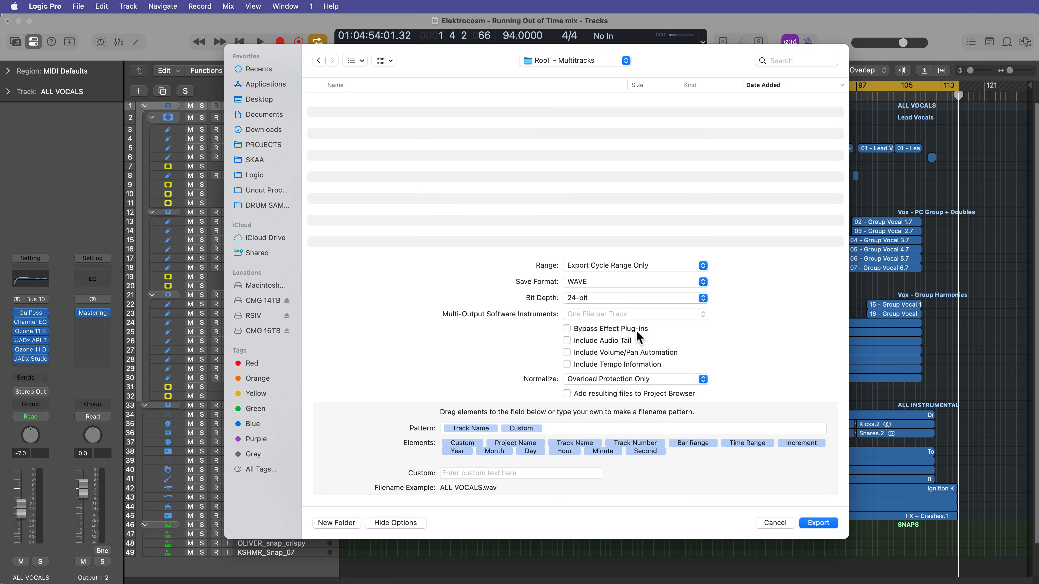
click(566, 328)
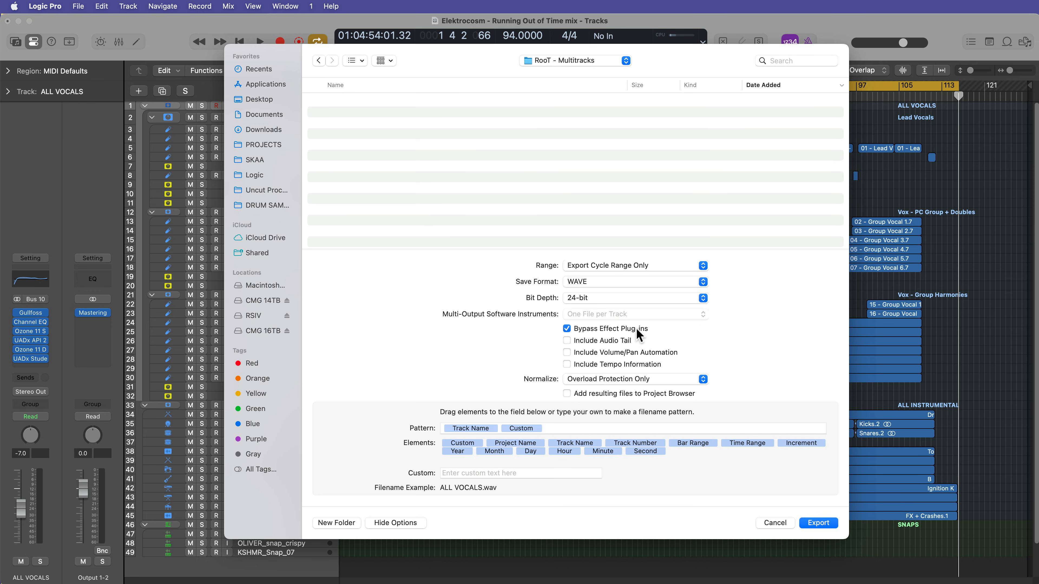
click(567, 329)
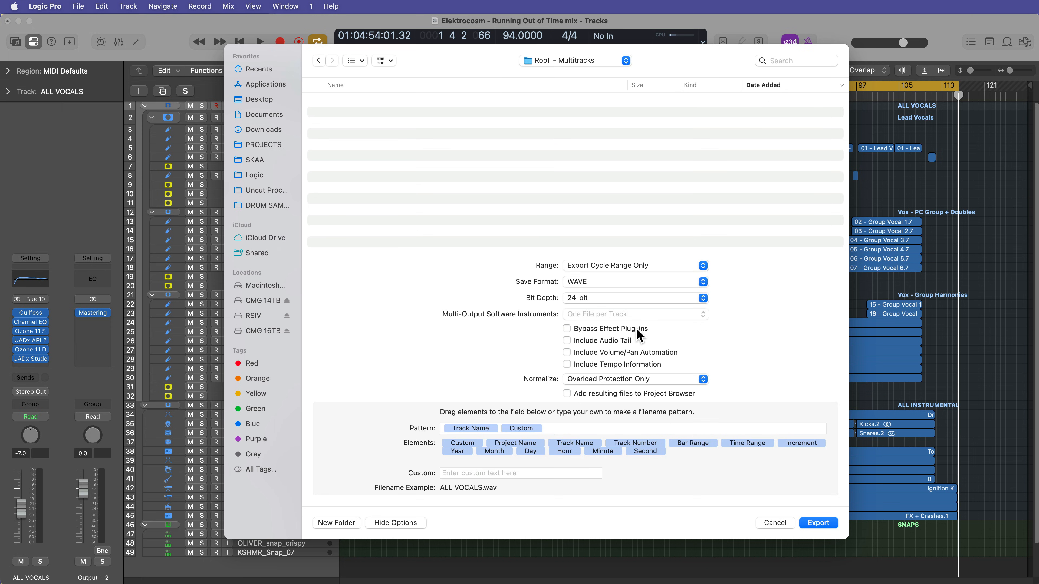
click(566, 340)
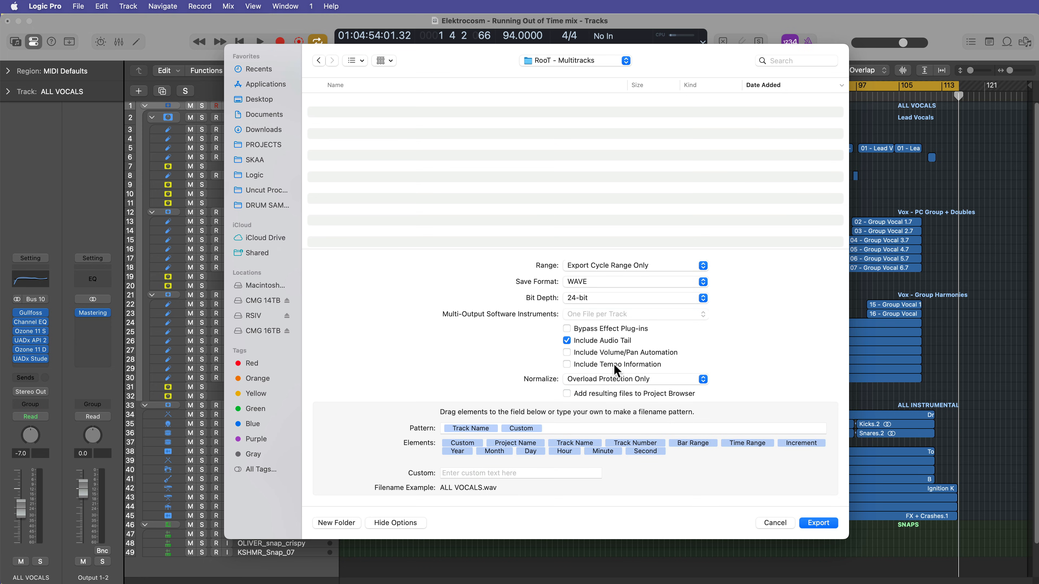
click(566, 352)
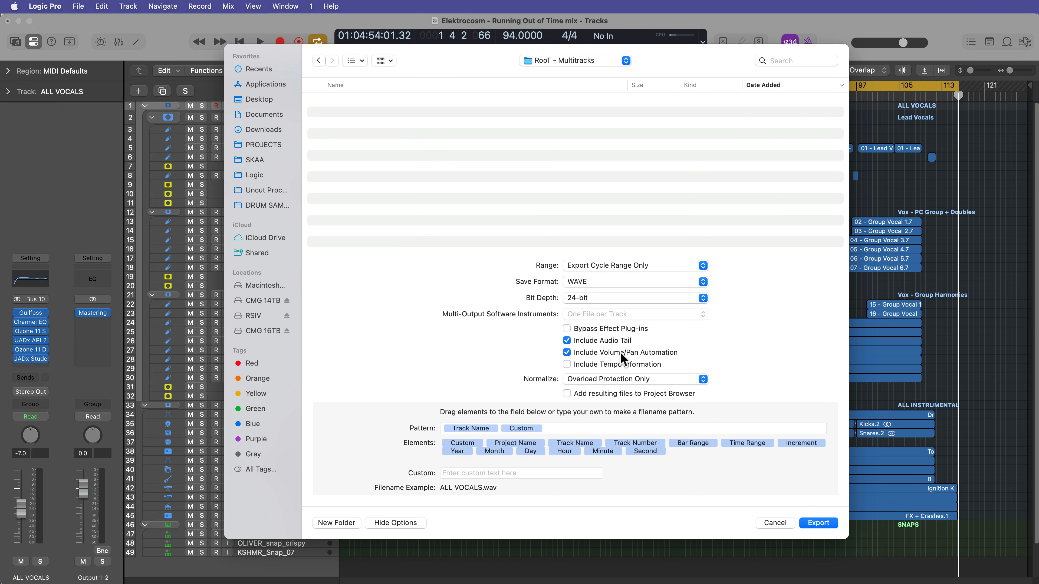
click(567, 364)
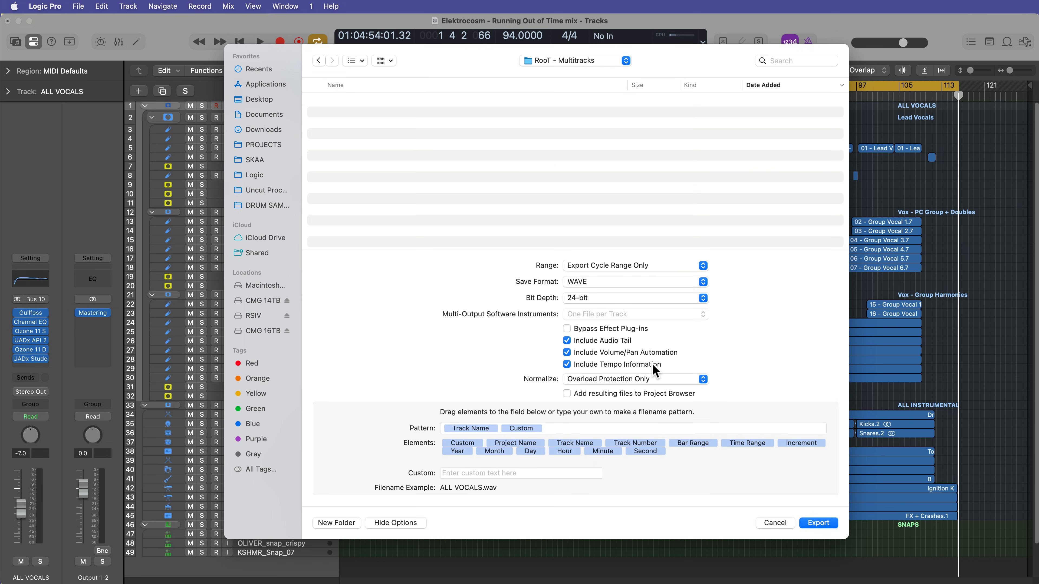
click(567, 364)
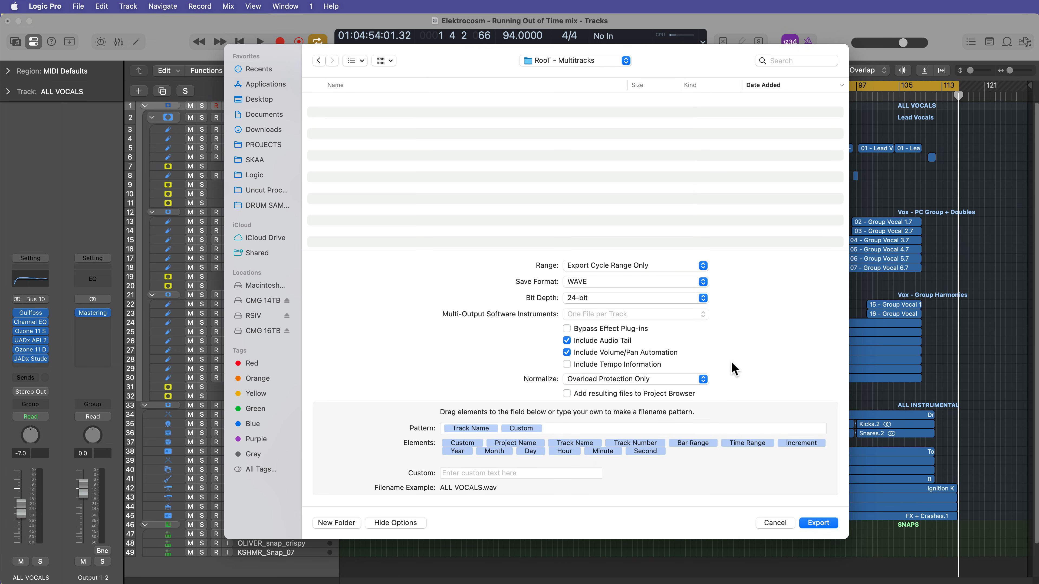
Turn normalization off and start exporting the 24-bit WAV multitracks
click(702, 379)
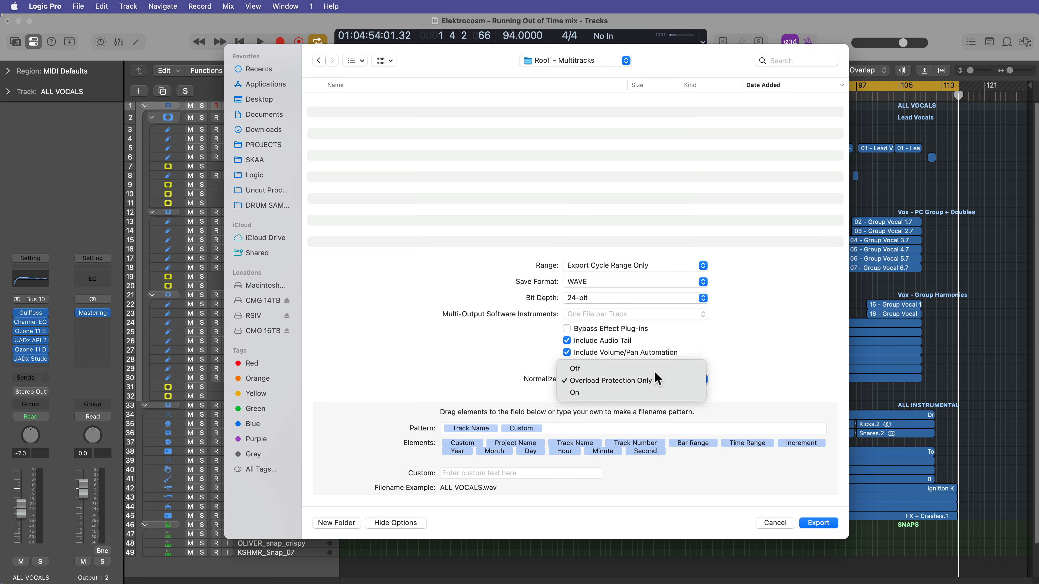
click(574, 369)
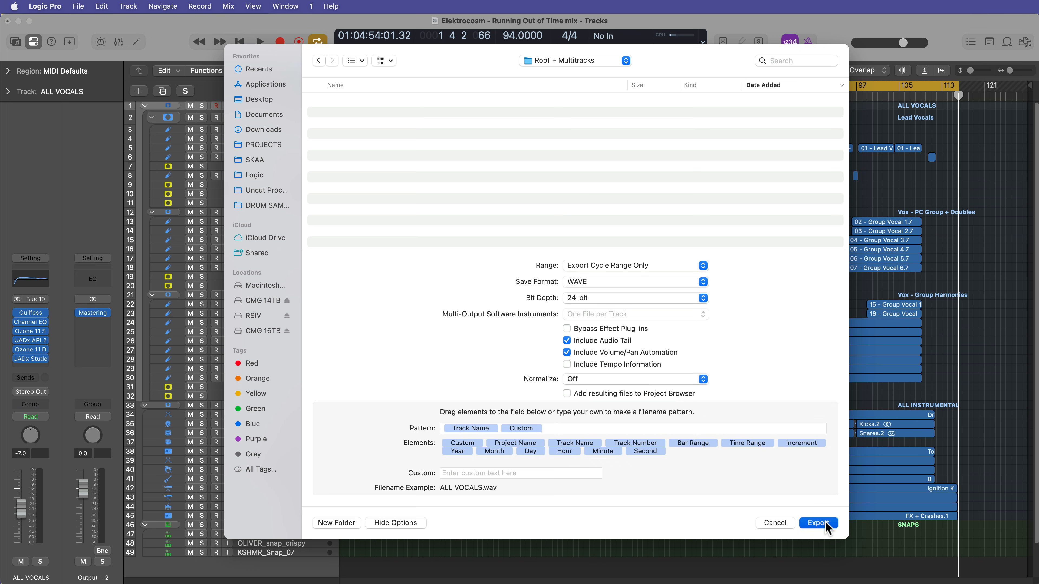
click(818, 523)
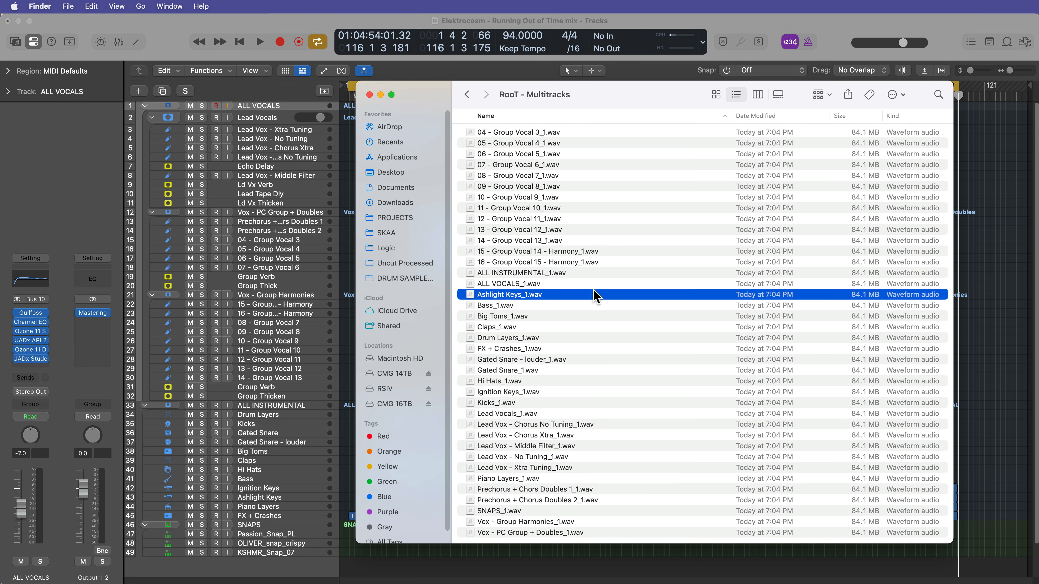
Check an exported track file in RooT - Multitracks, then close the folder window
click(520, 273)
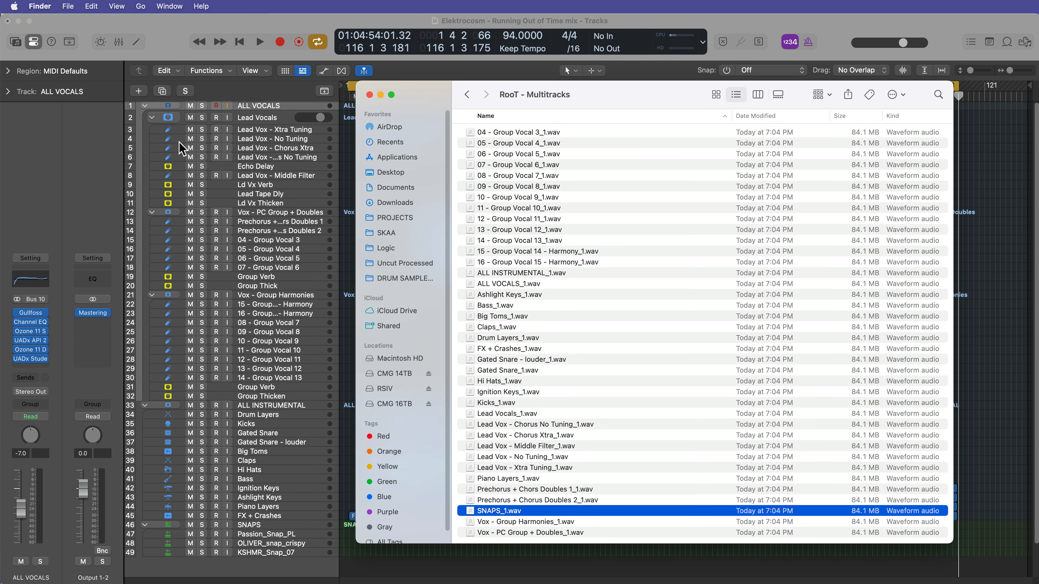
mouse_move(225, 494)
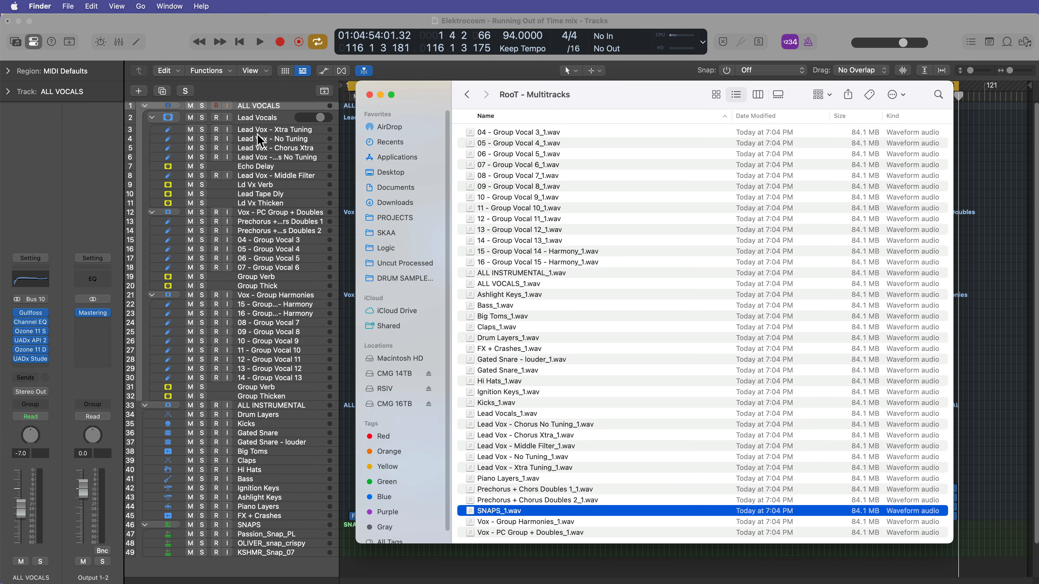
mouse_move(578, 348)
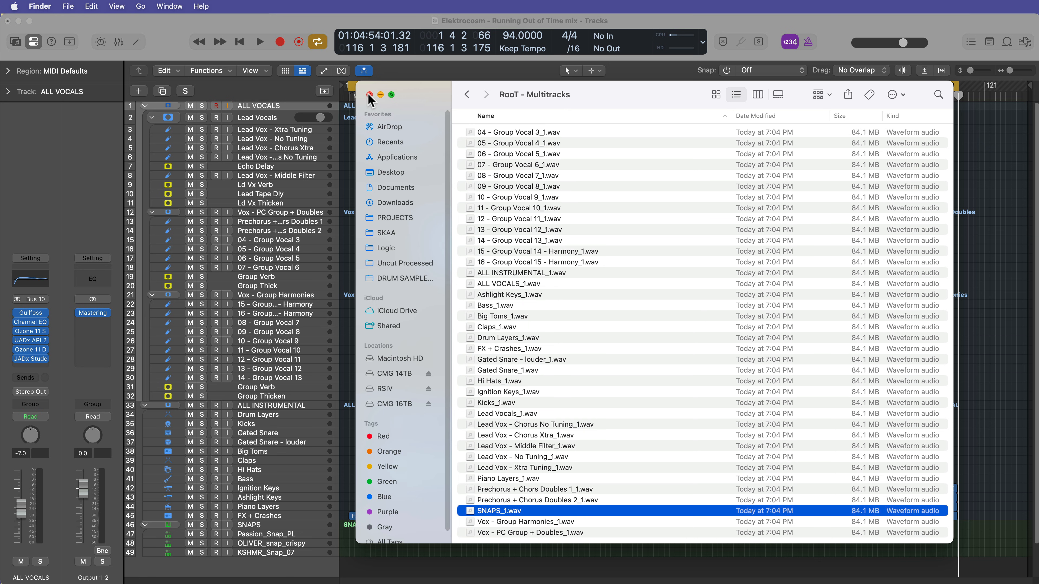
click(371, 94)
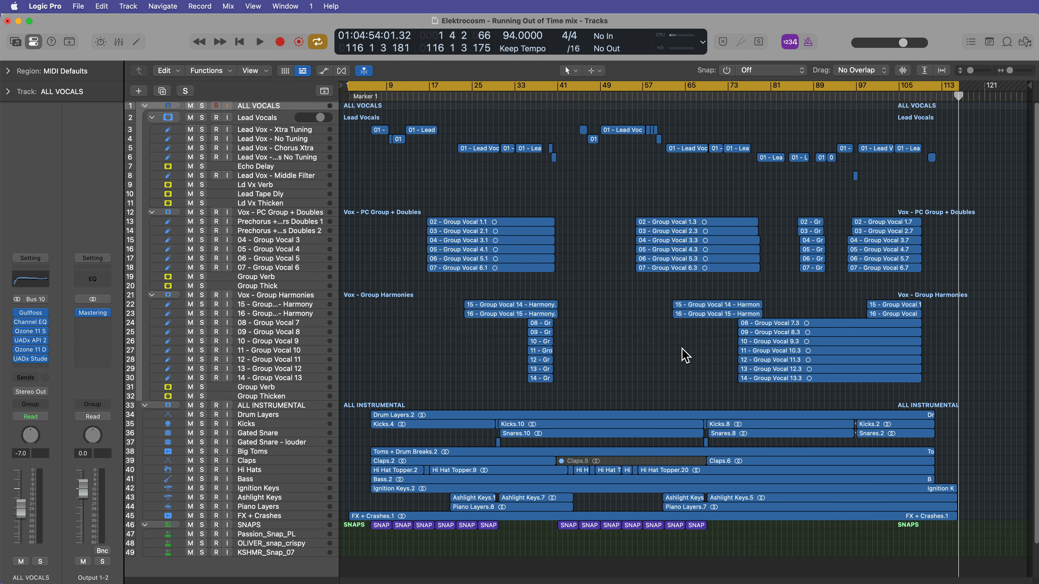